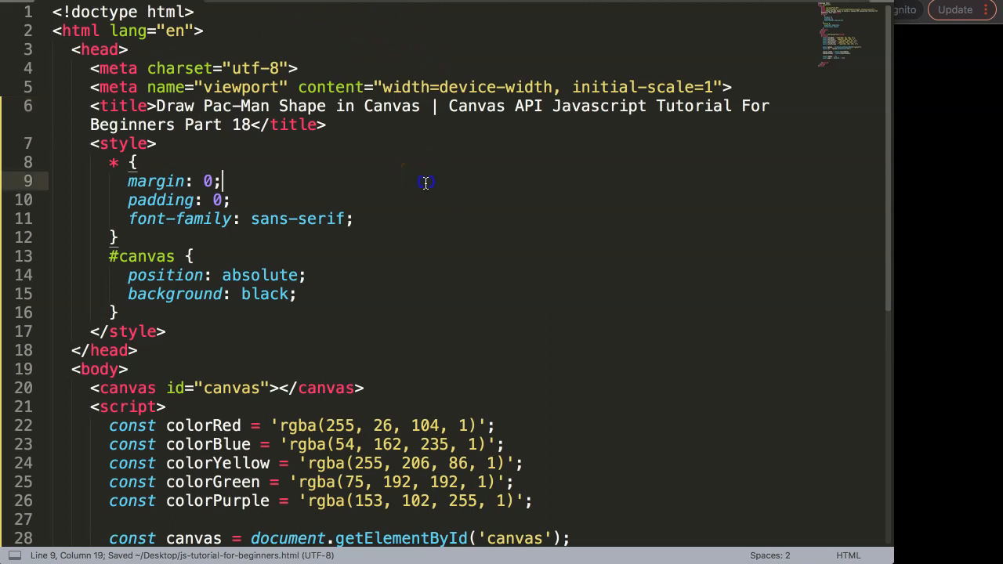
mouse_move(402, 145)
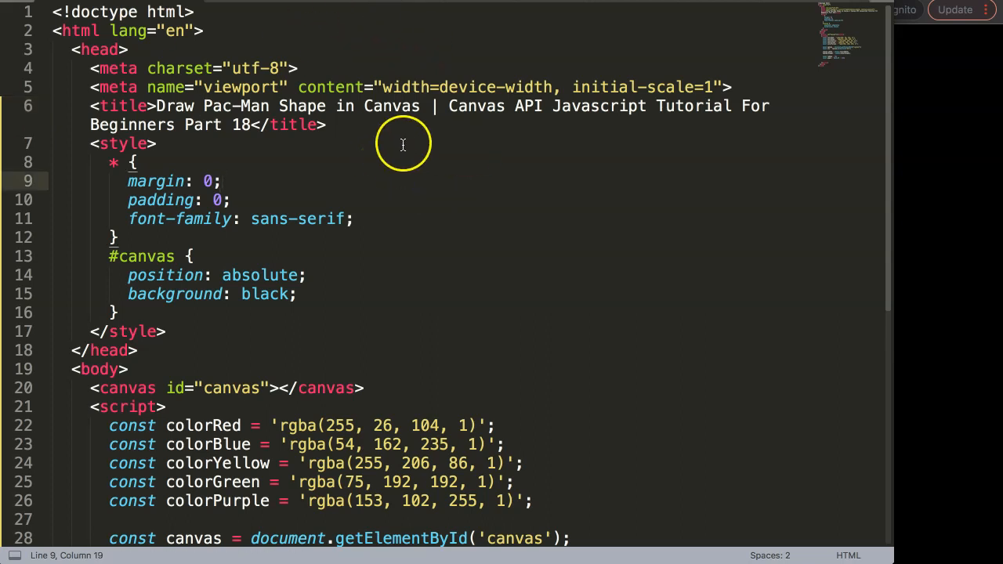
mouse_move(516, 178)
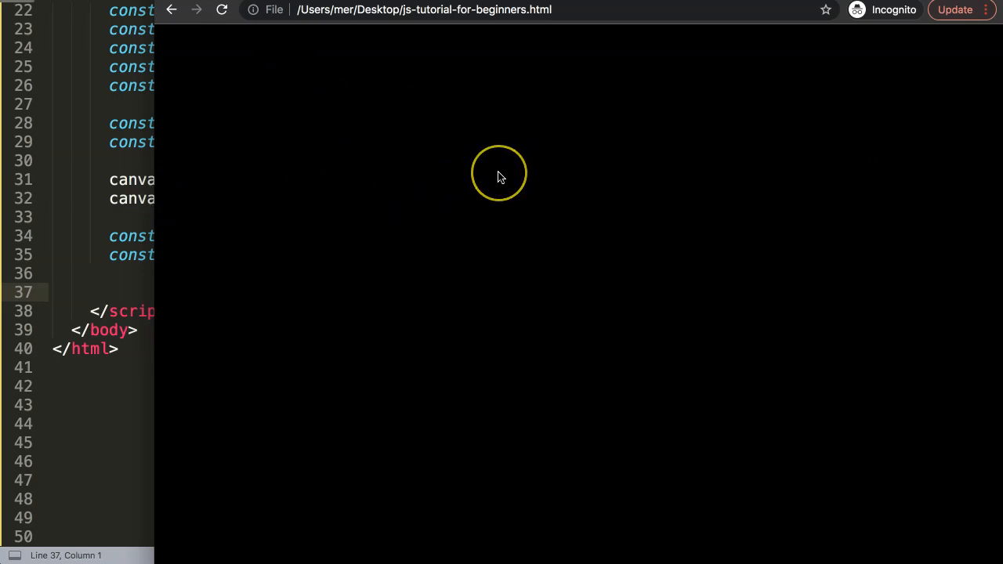
mouse_move(387, 158)
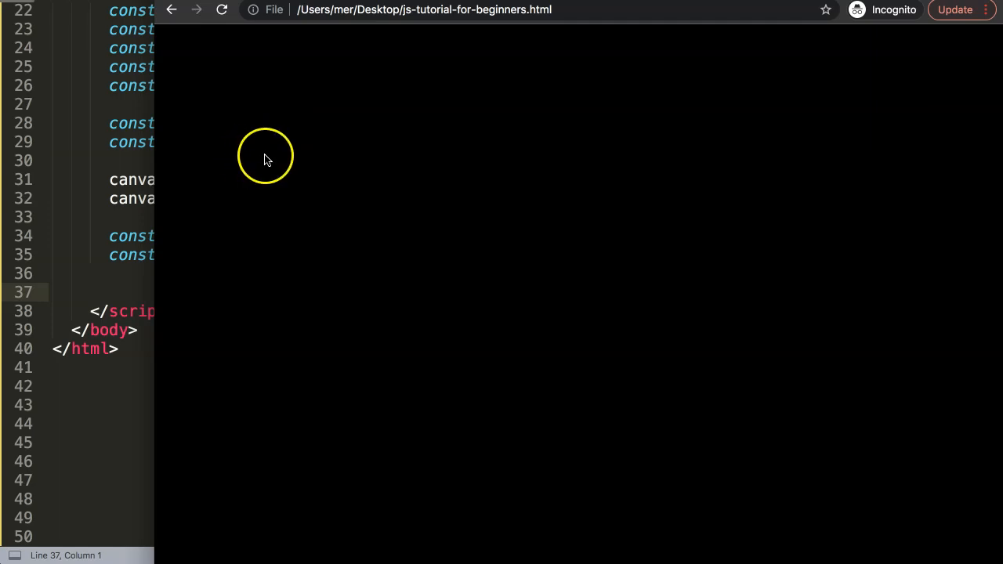
mouse_move(218, 209)
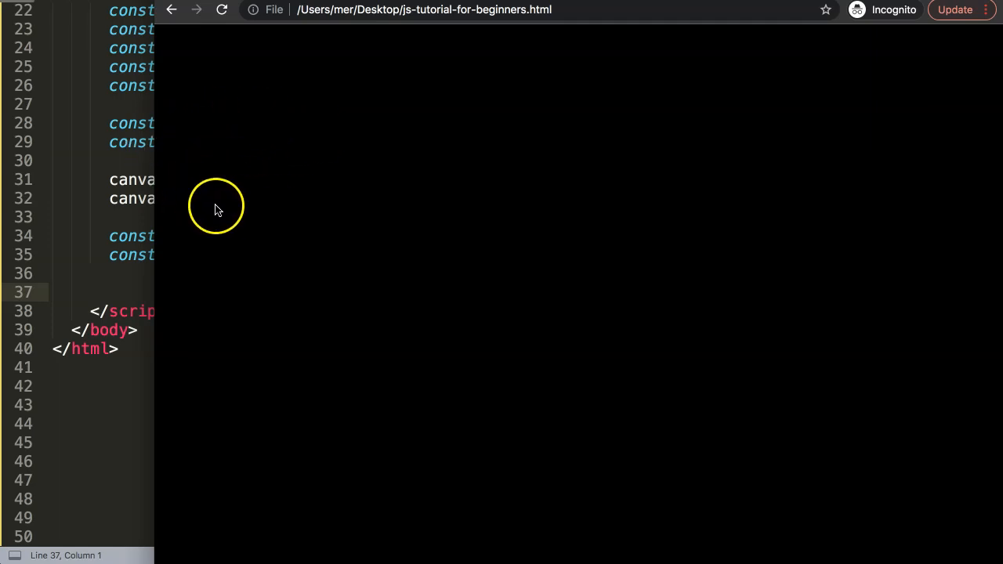
mouse_move(476, 218)
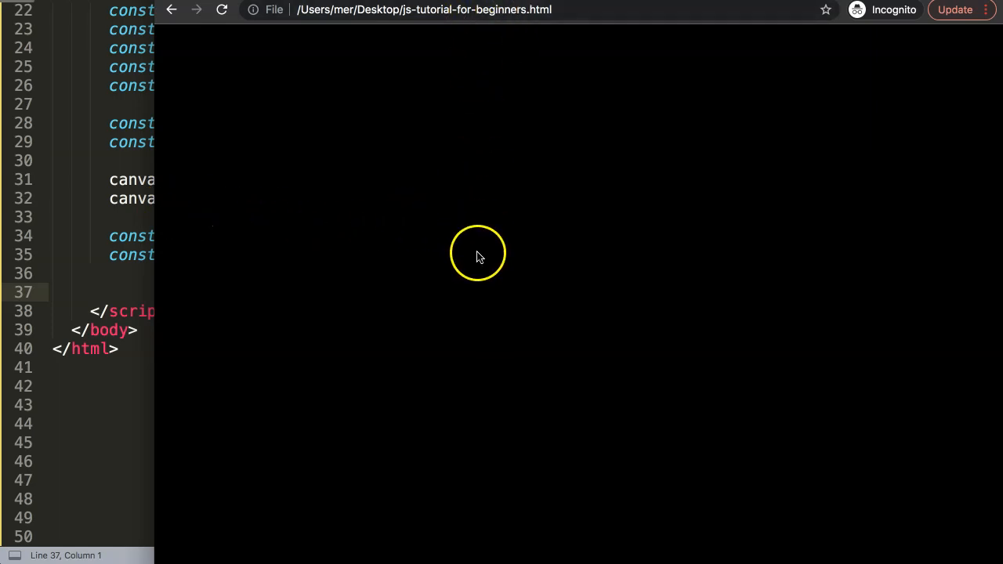
mouse_move(541, 257)
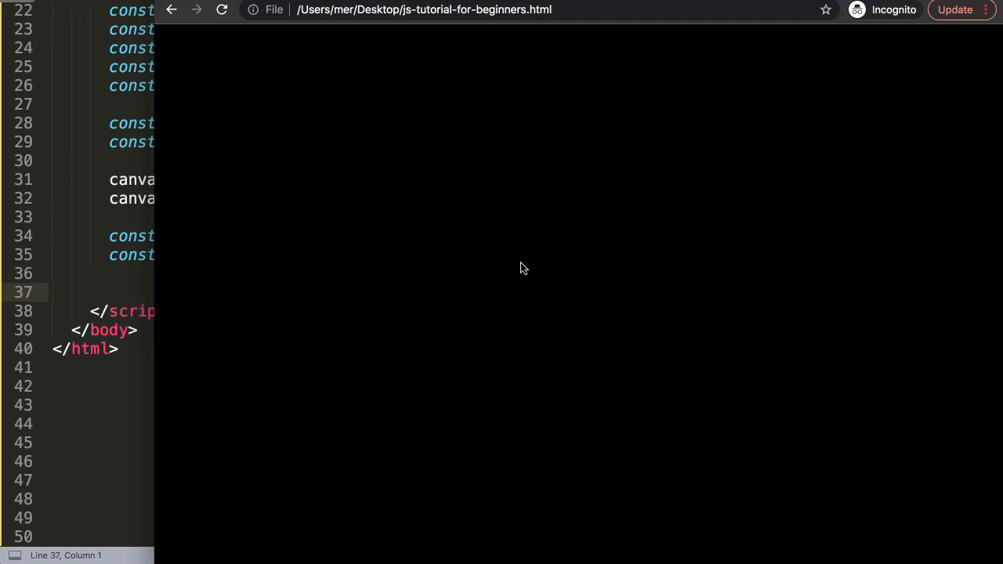
mouse_move(503, 267)
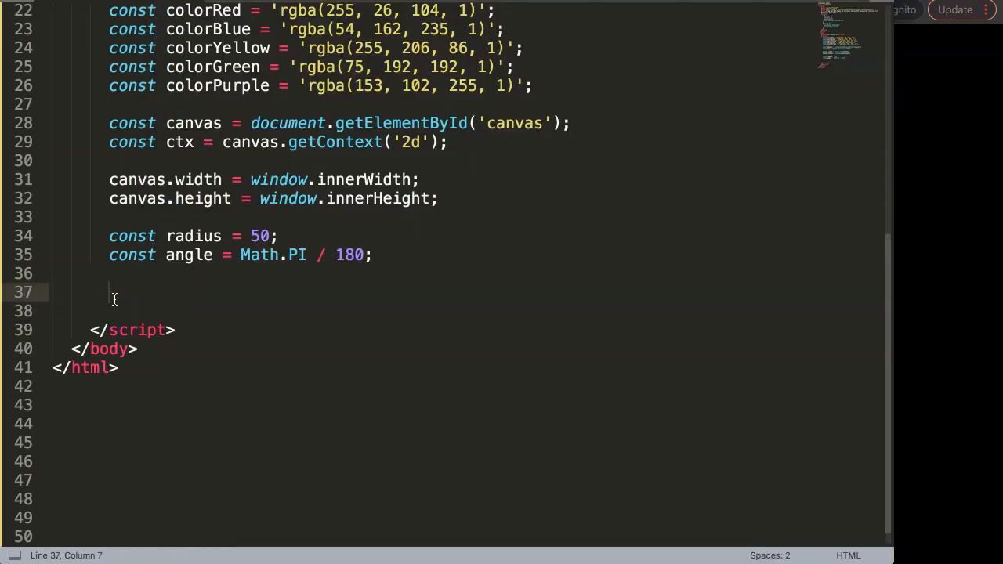
- Begin a new path with ctx.beginPath() and set strokeStyle to colorYellow
text(ctx.b)
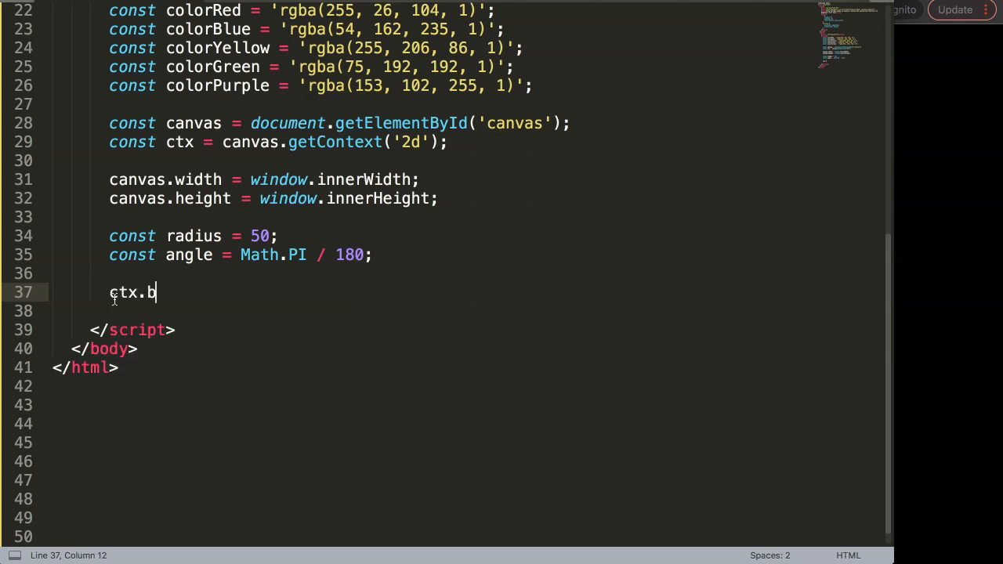
text(eginPath)
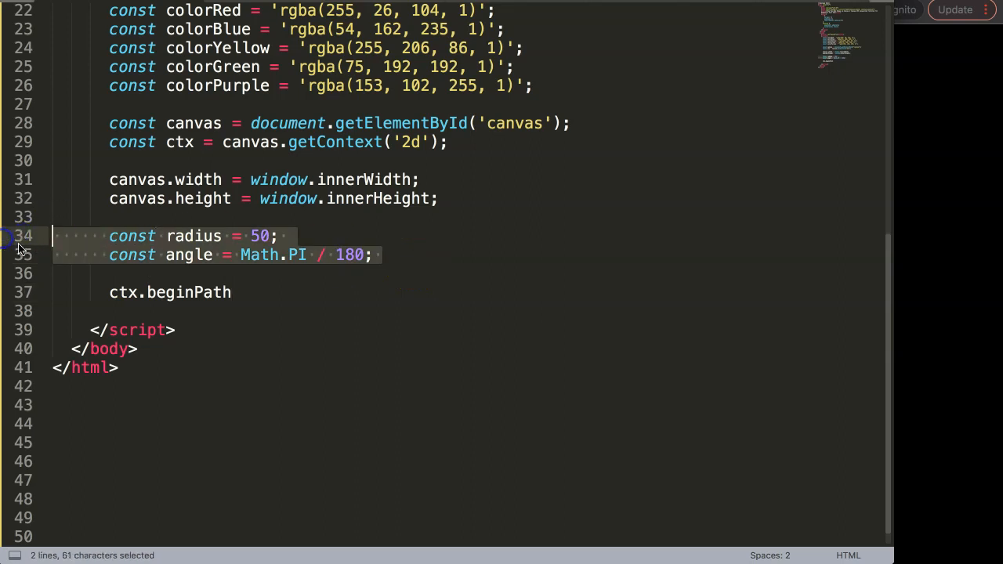
click(324, 254)
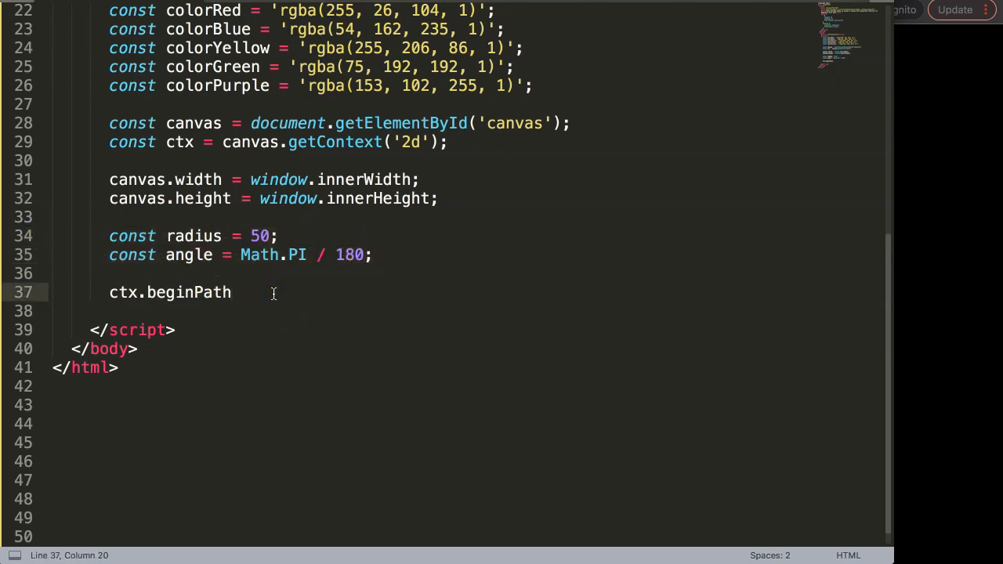
text(();)
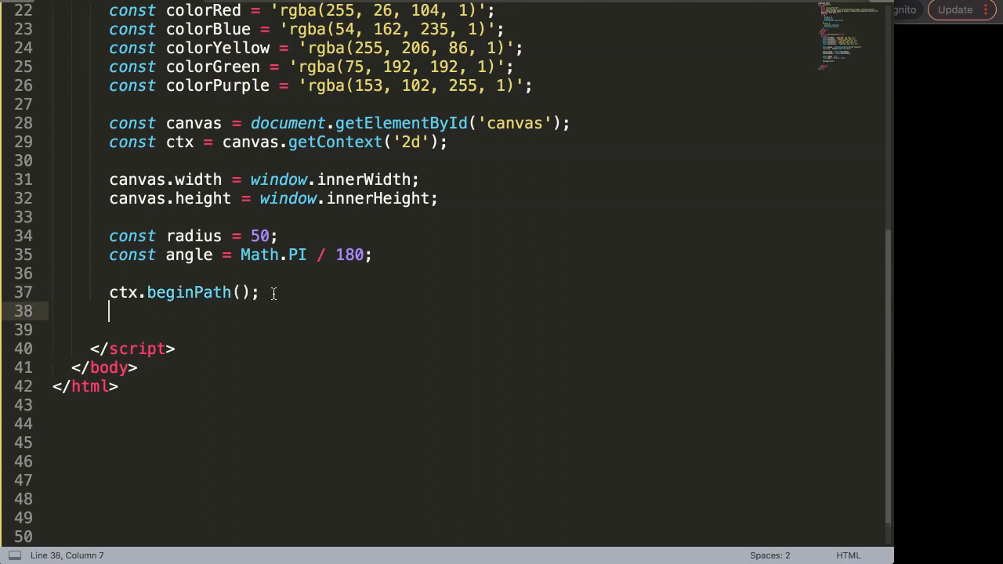
text(ctx.st)
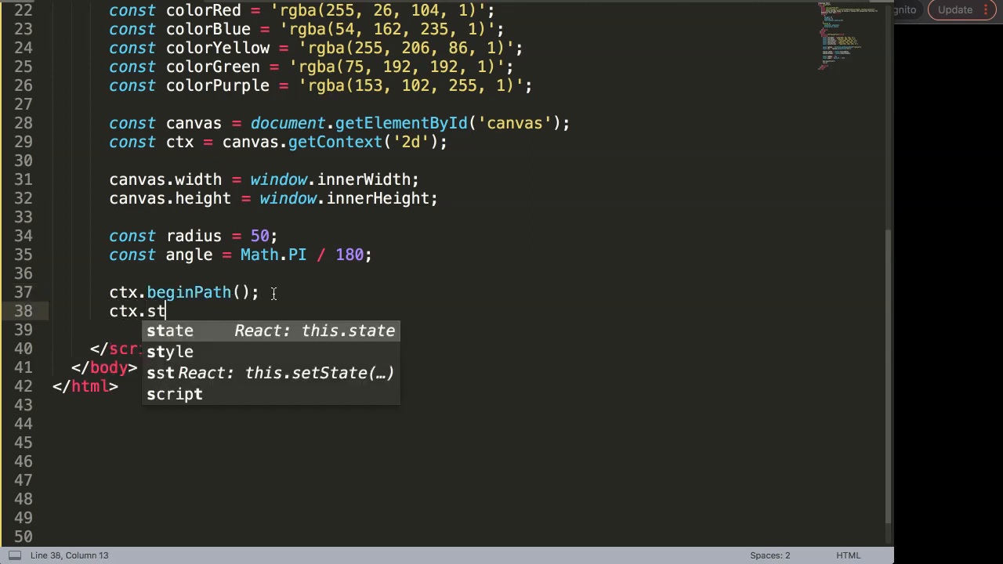
text(rokeStyle)
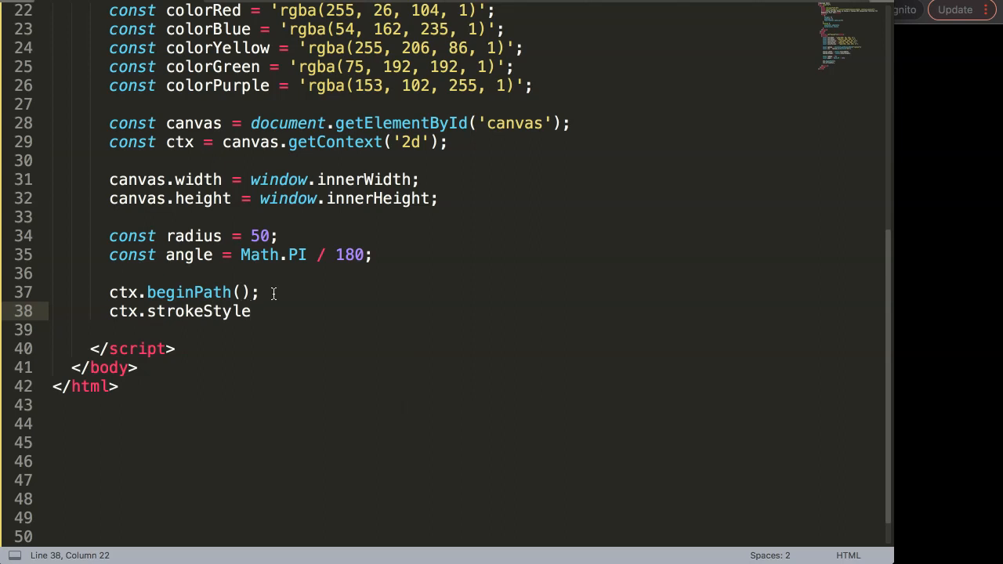
text(= ;)
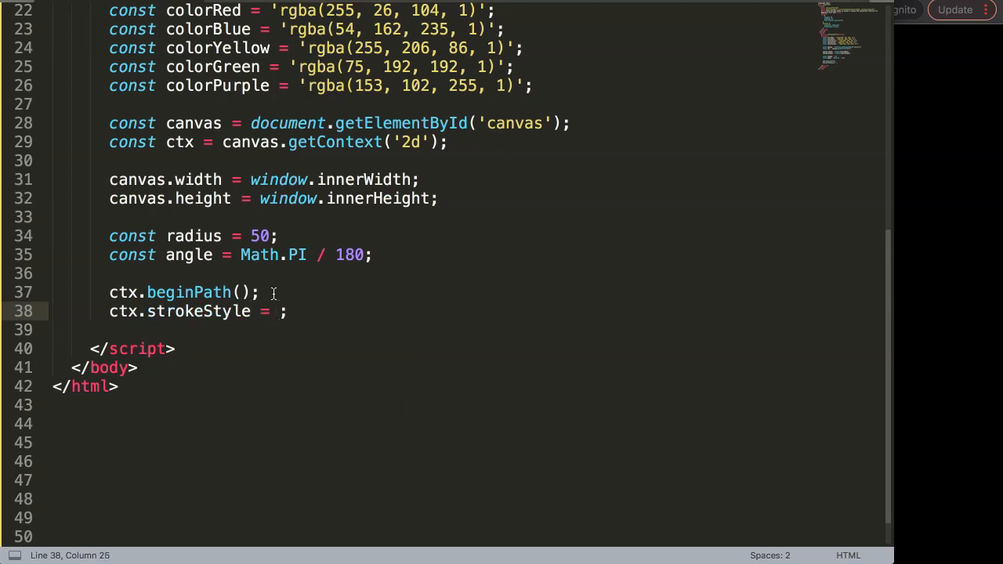
text(colorYellow)
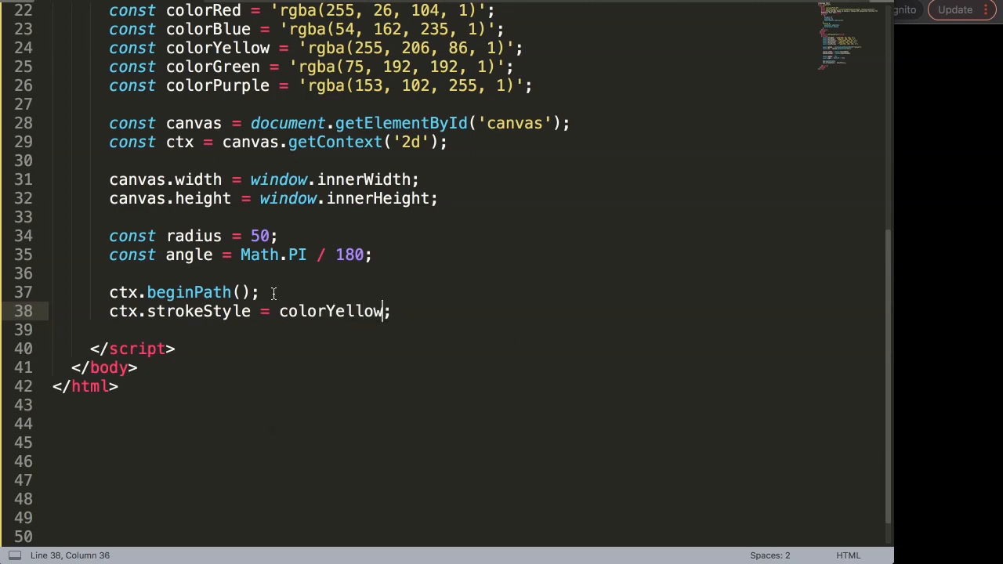
- Set ctx.lineWidth to 3 and start a new line
double_click(332, 311)
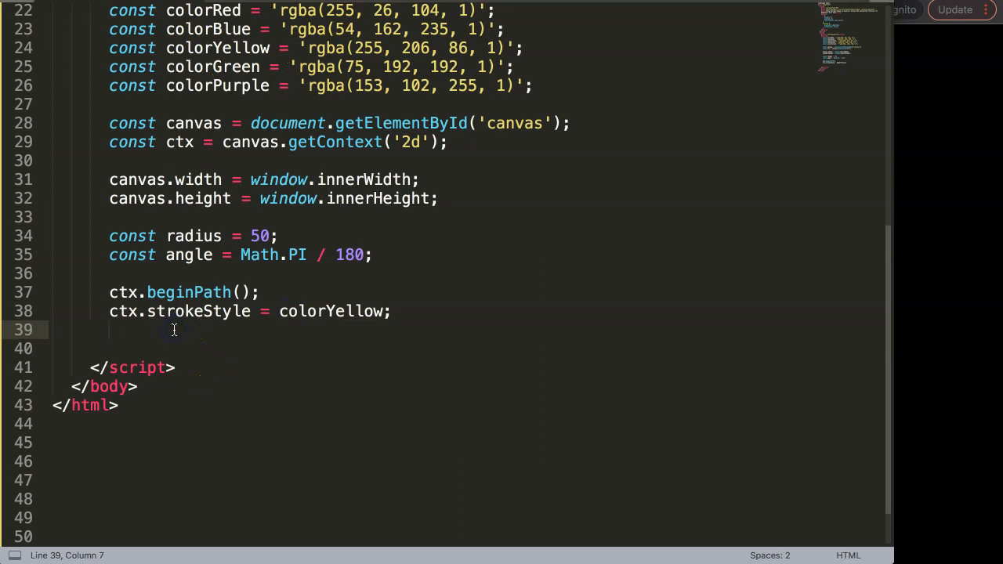
text(ctx)
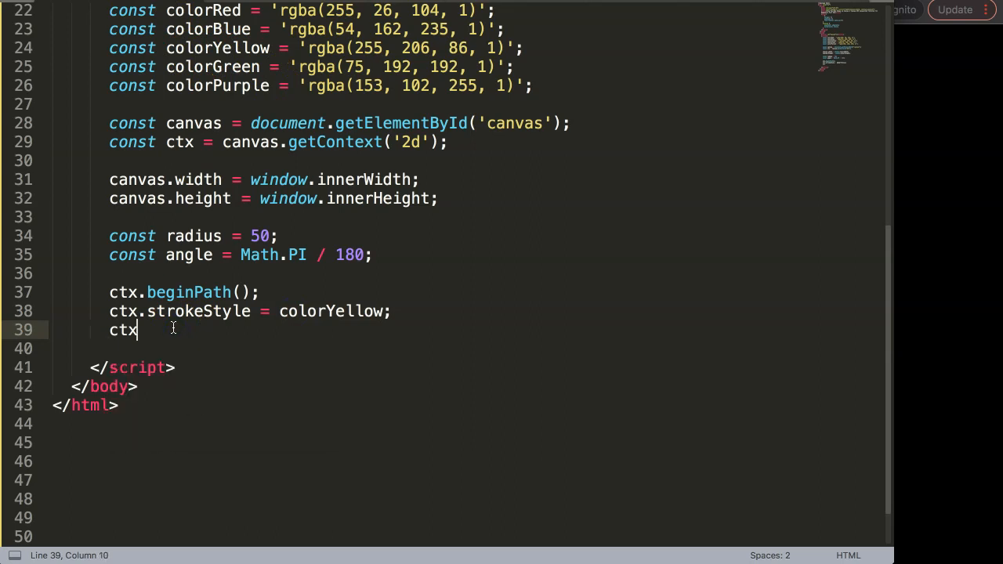
text(.lineWid)
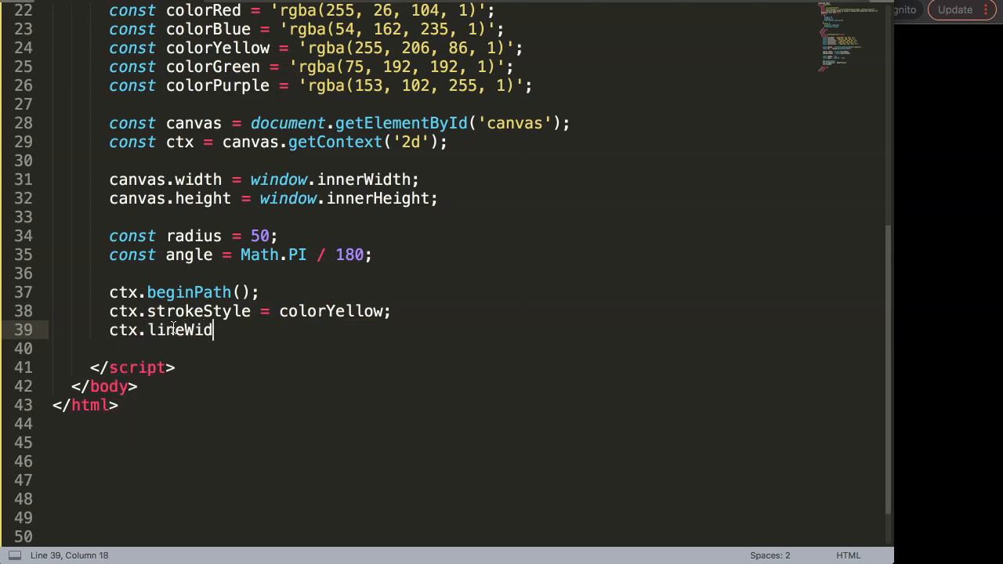
text(th = 3)
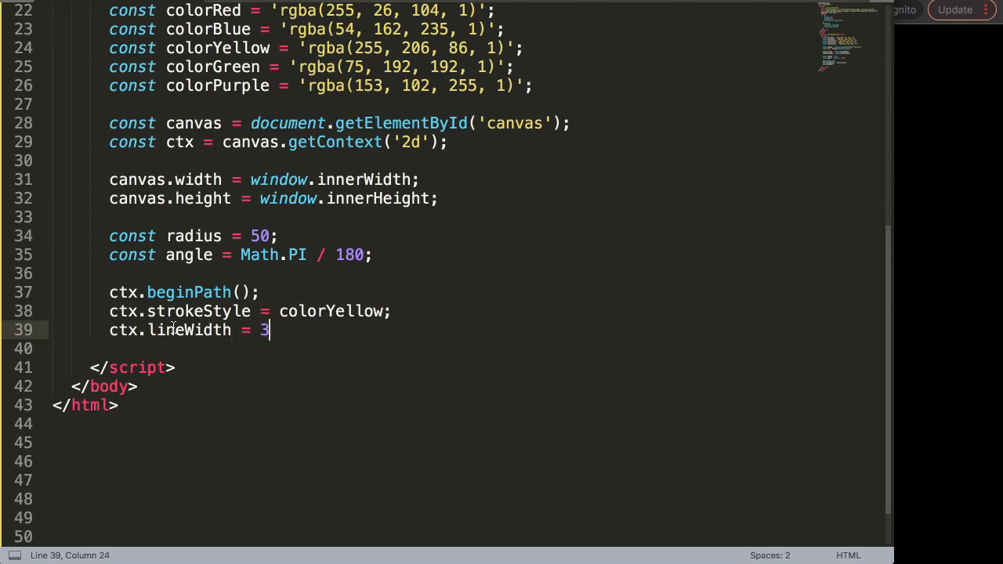
key(Enter)
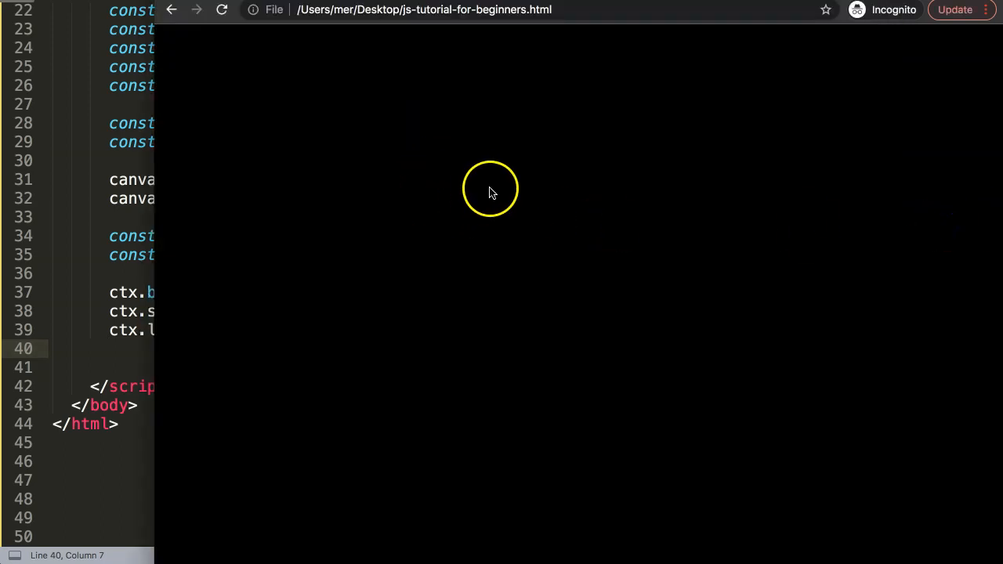
mouse_move(568, 204)
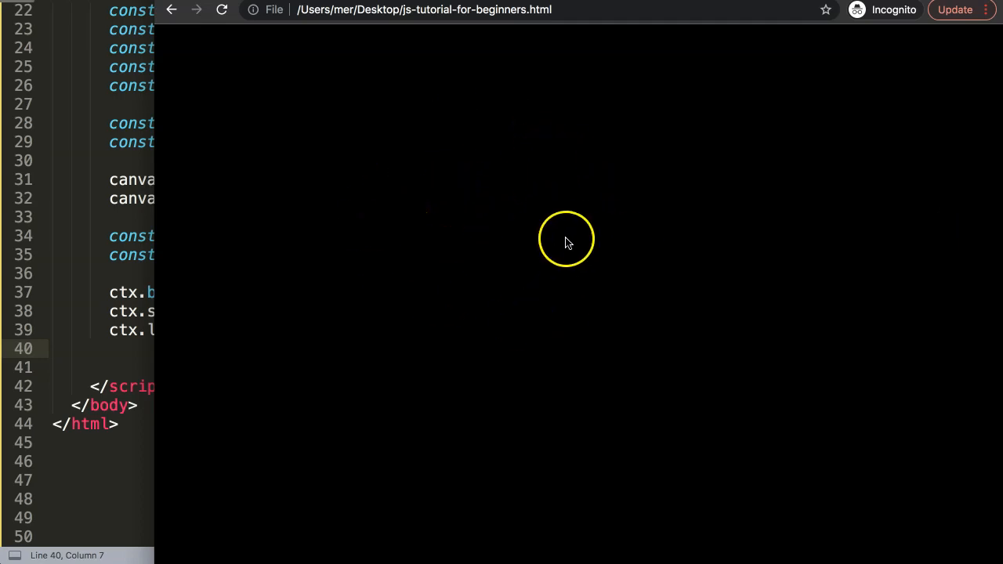
mouse_move(397, 244)
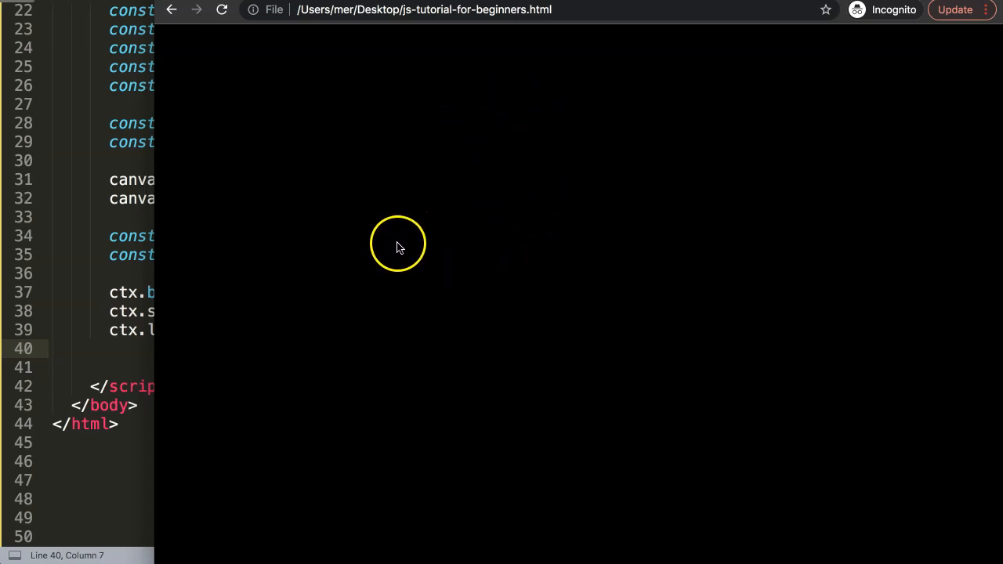
mouse_move(341, 232)
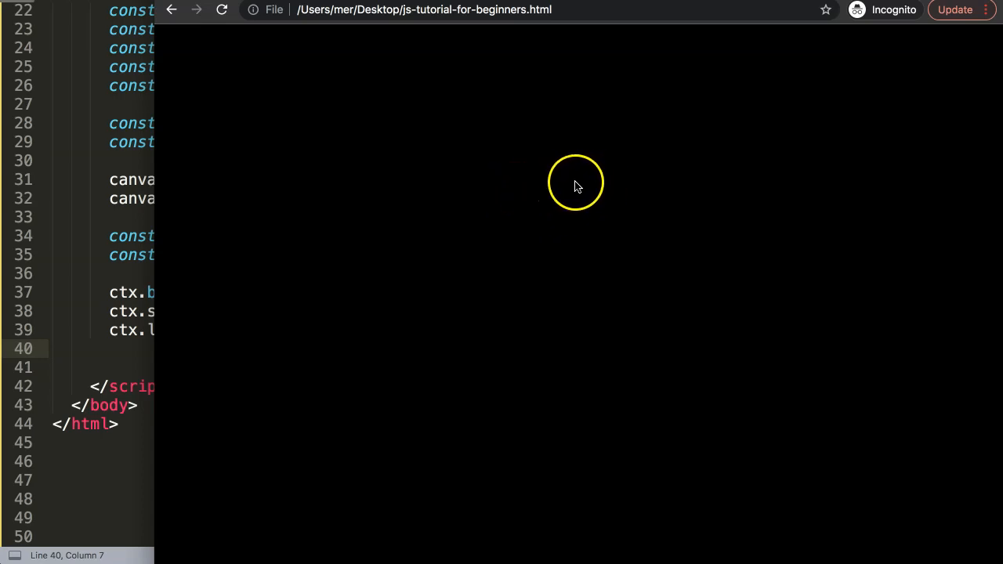
mouse_move(512, 178)
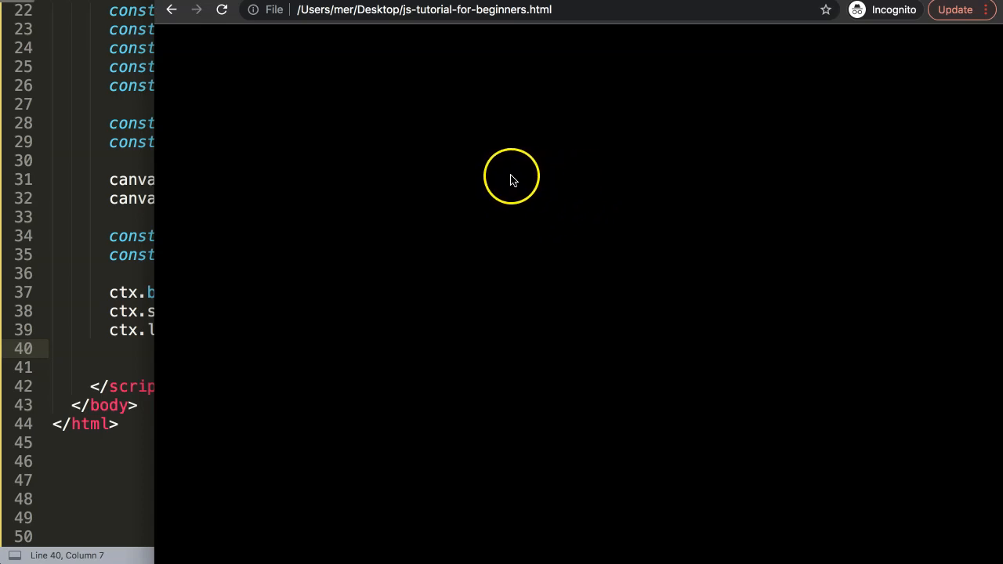
mouse_move(602, 179)
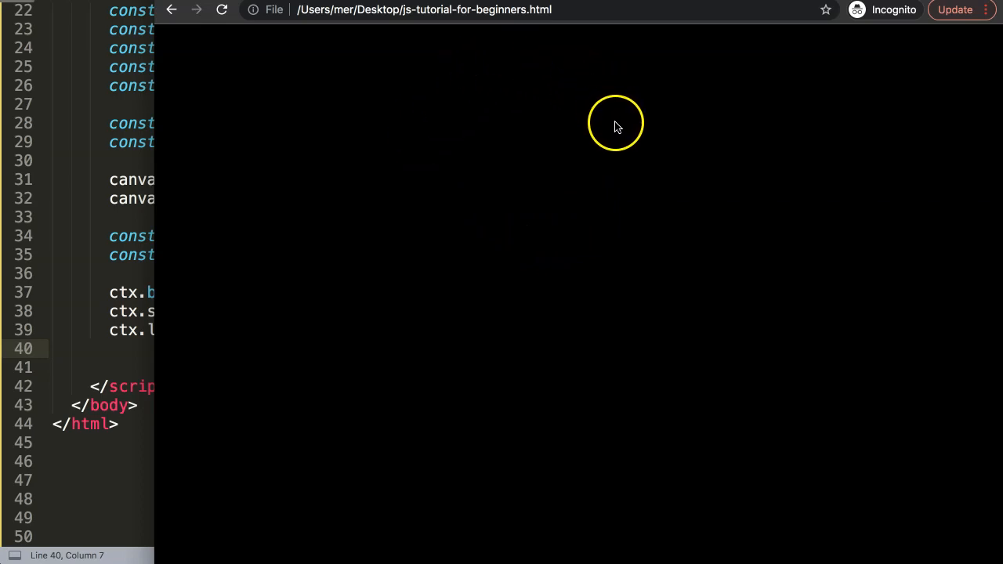
mouse_move(604, 110)
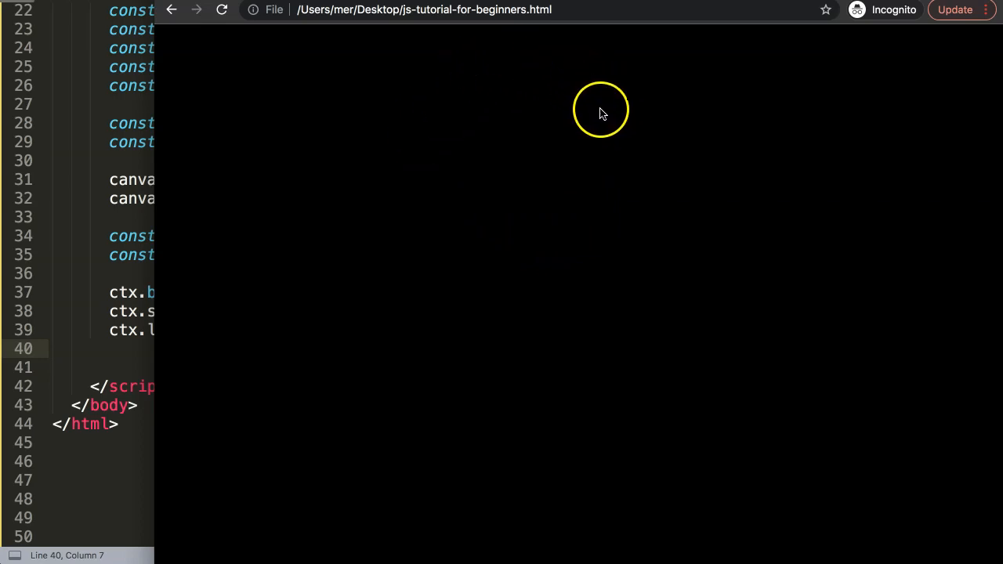
mouse_move(612, 181)
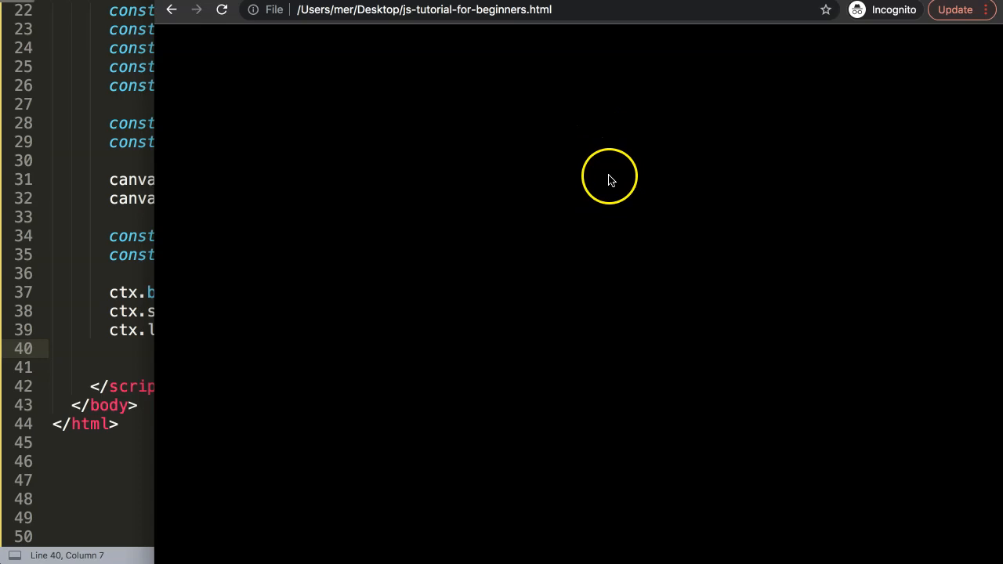
mouse_move(581, 118)
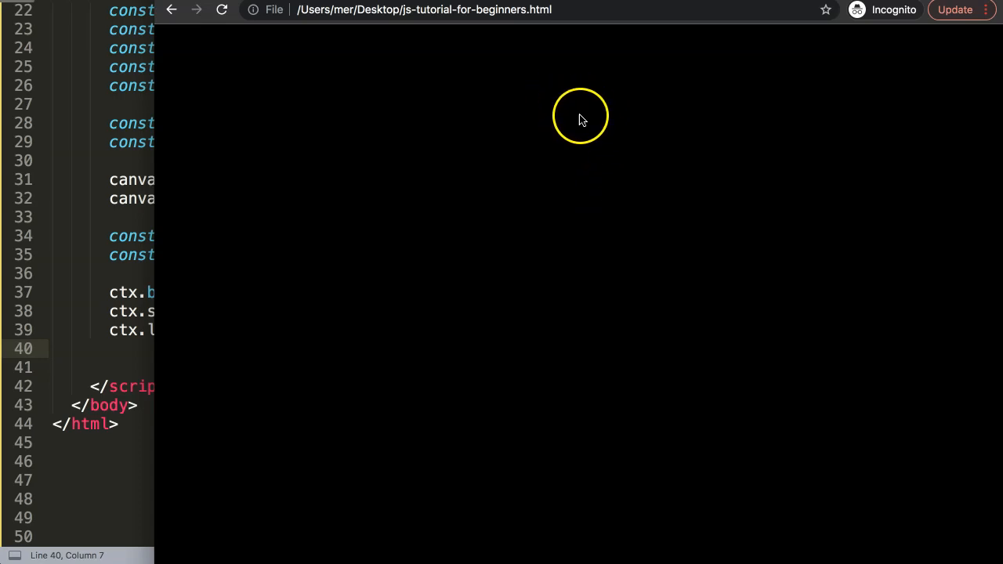
mouse_move(602, 131)
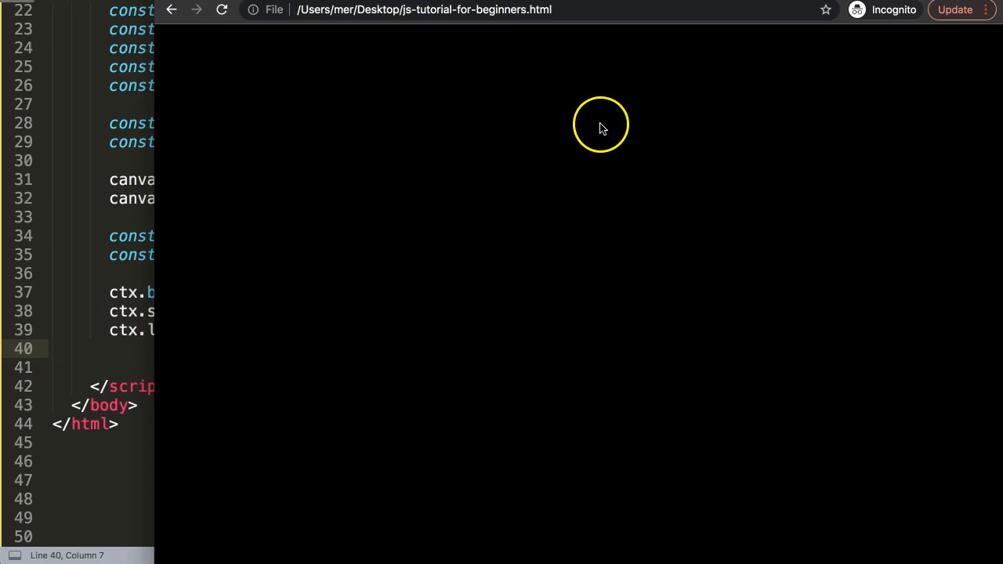
mouse_move(601, 139)
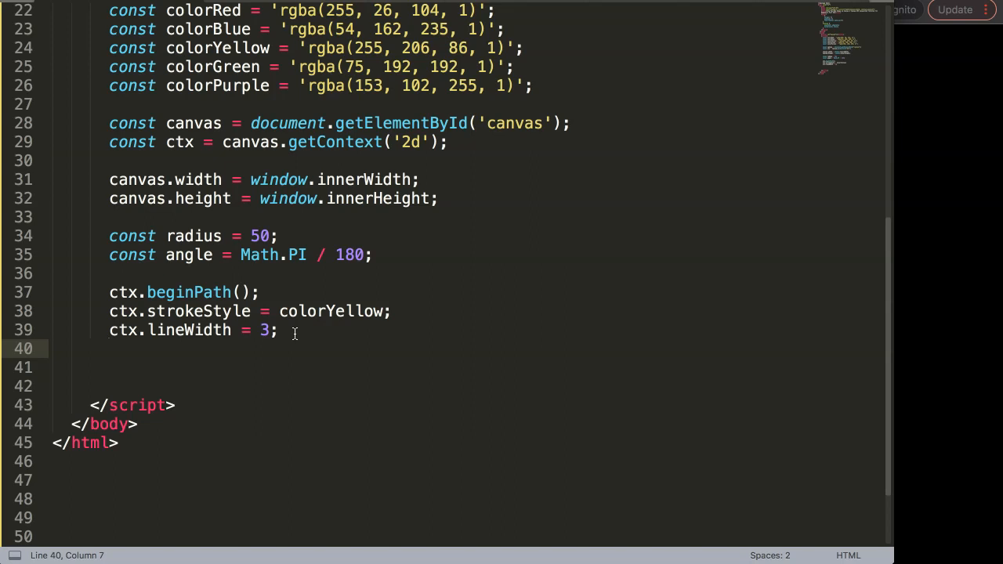
- Start a ctx.arc call centred at 350, 300 with radius 100
text(ctx.arc()
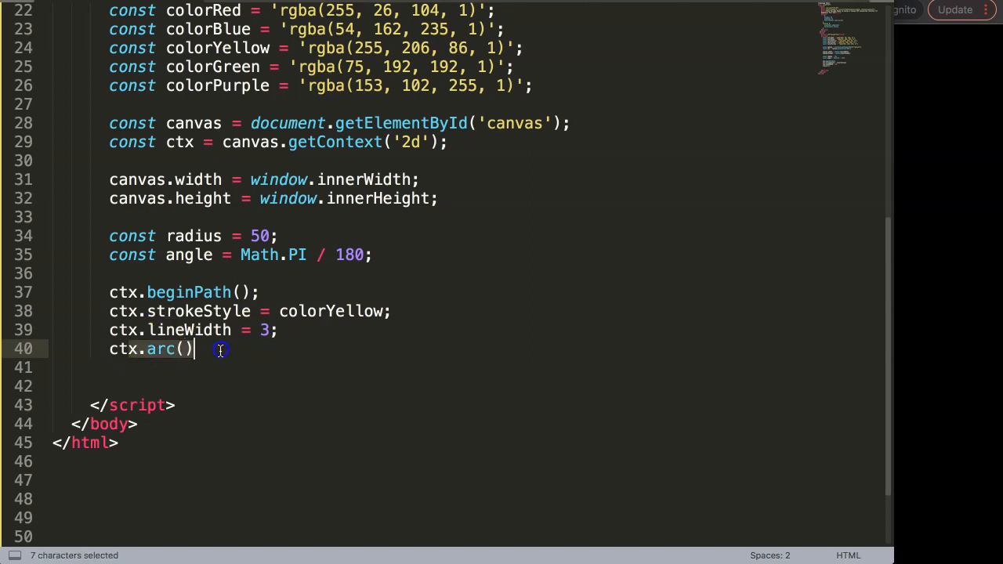
click(186, 349)
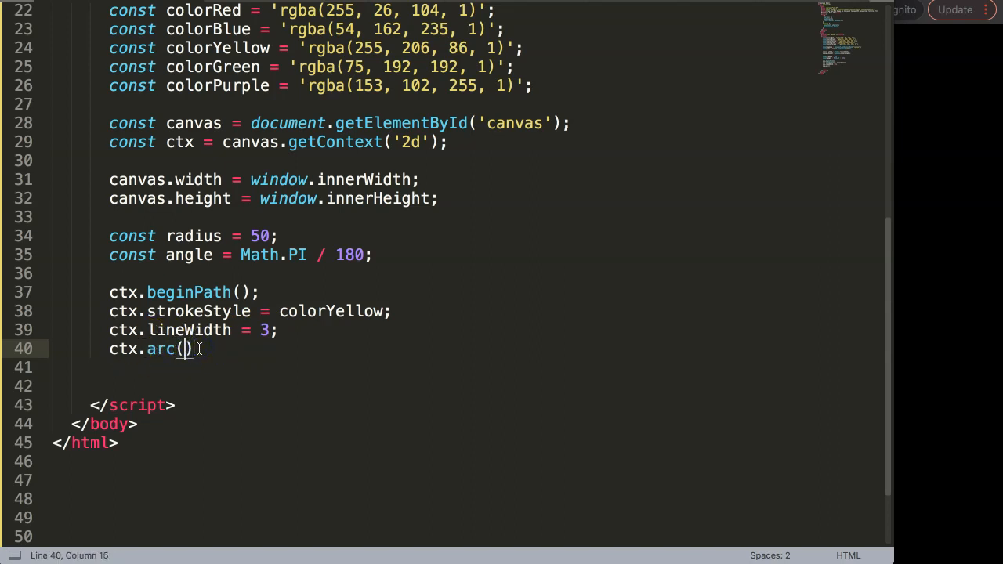
text(3)
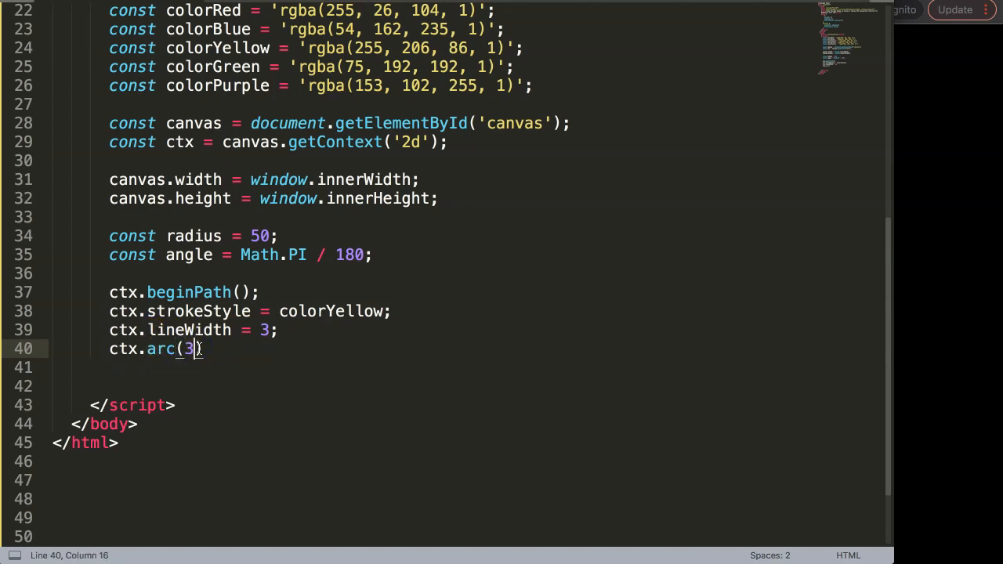
text(50,)
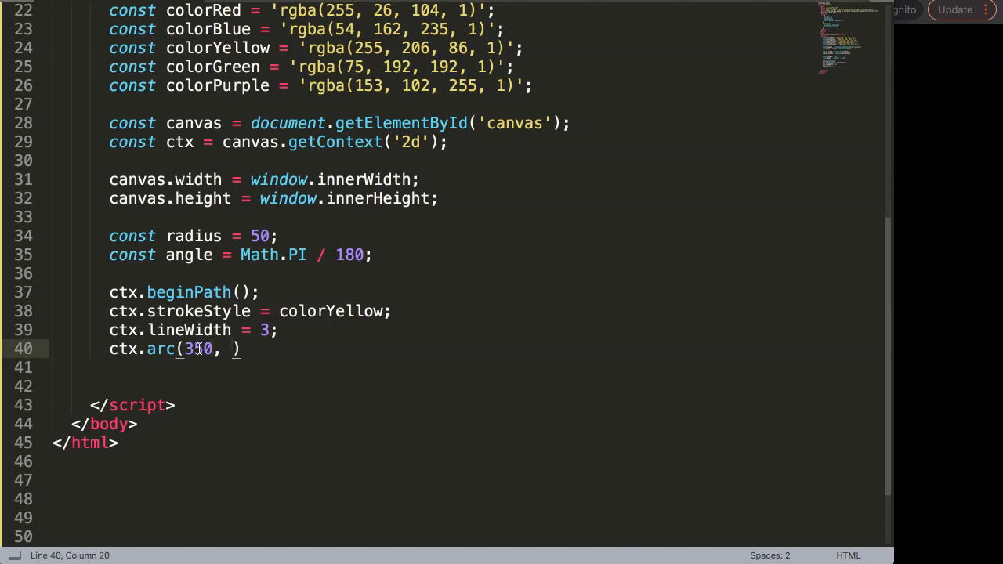
text(300,)
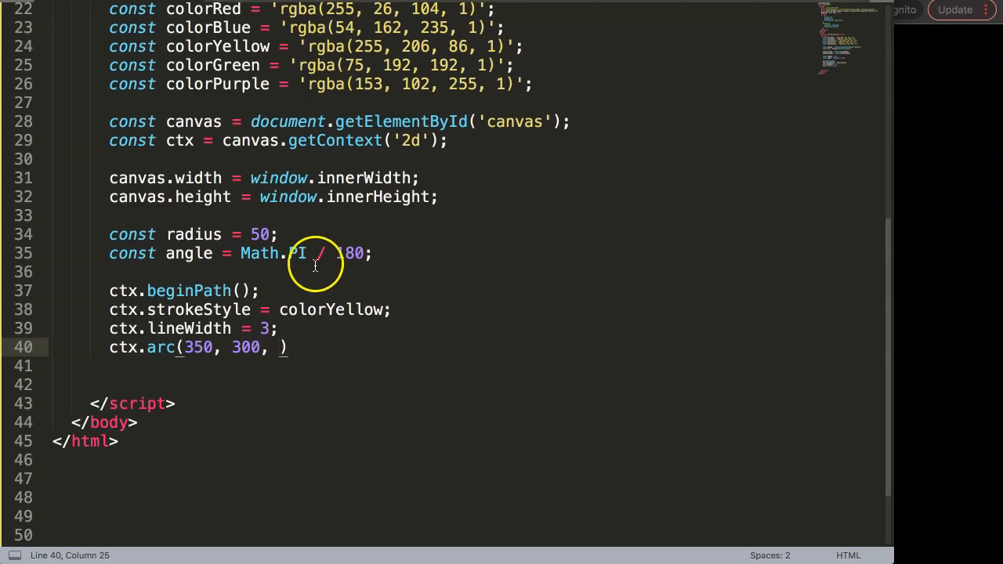
text(100)
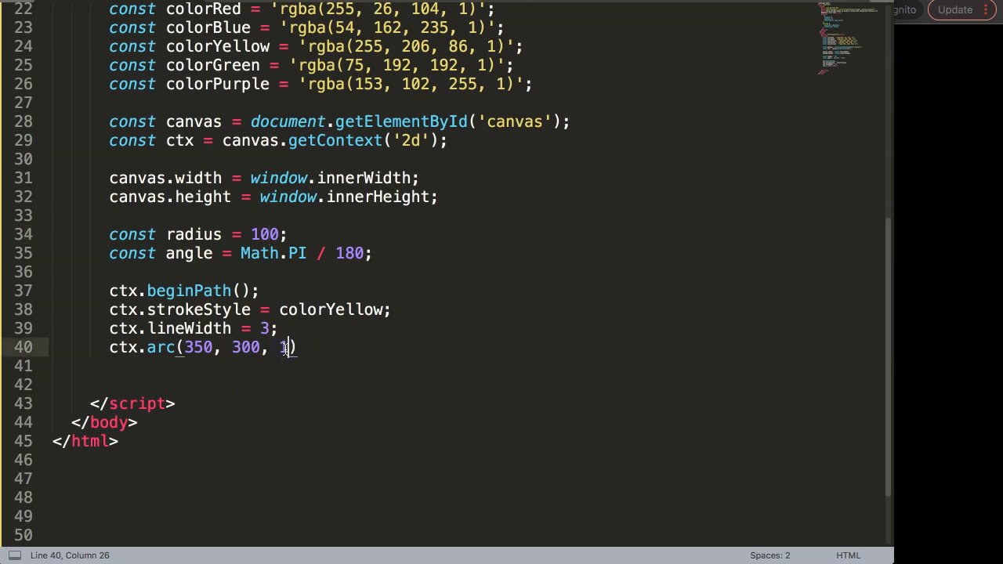
text(radius)
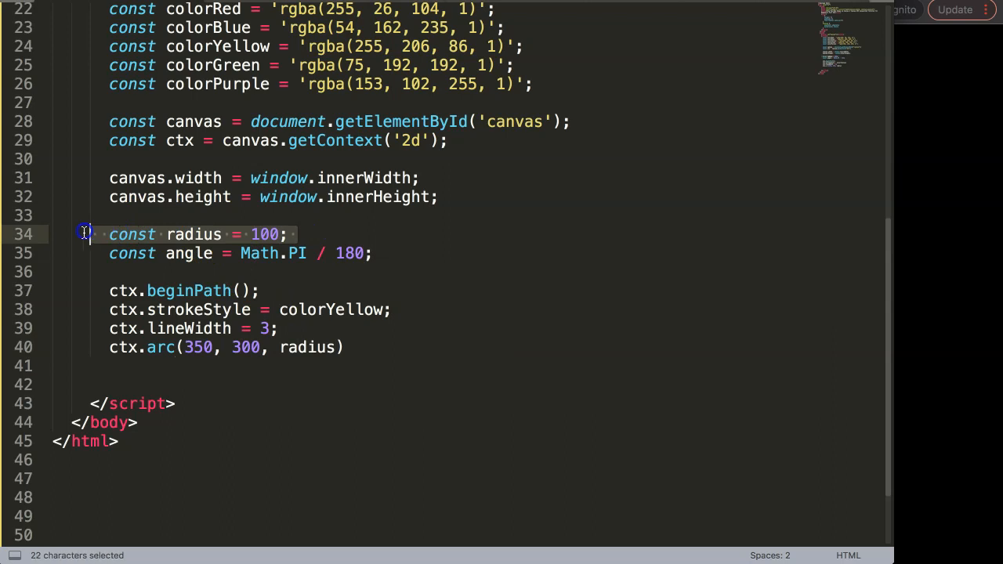
double_click(312, 348)
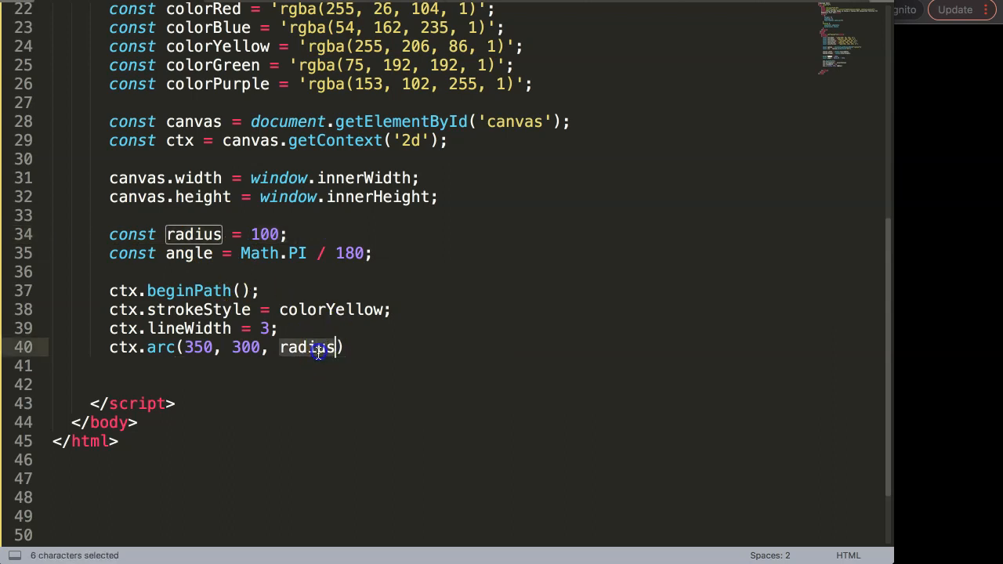
text(100,)
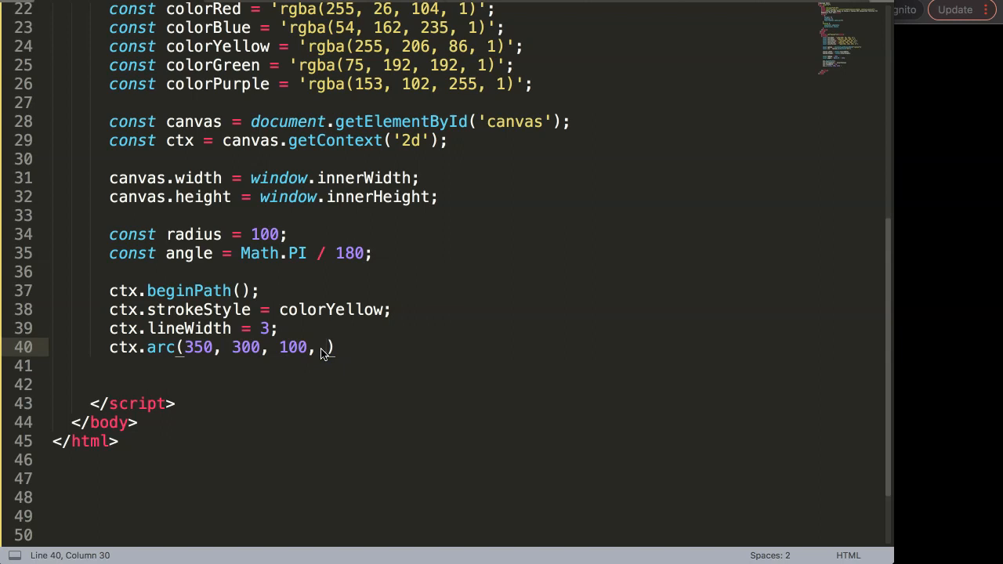
- Give the arc angles 30 to 330 and counterclockwise false
text(angle * 30)
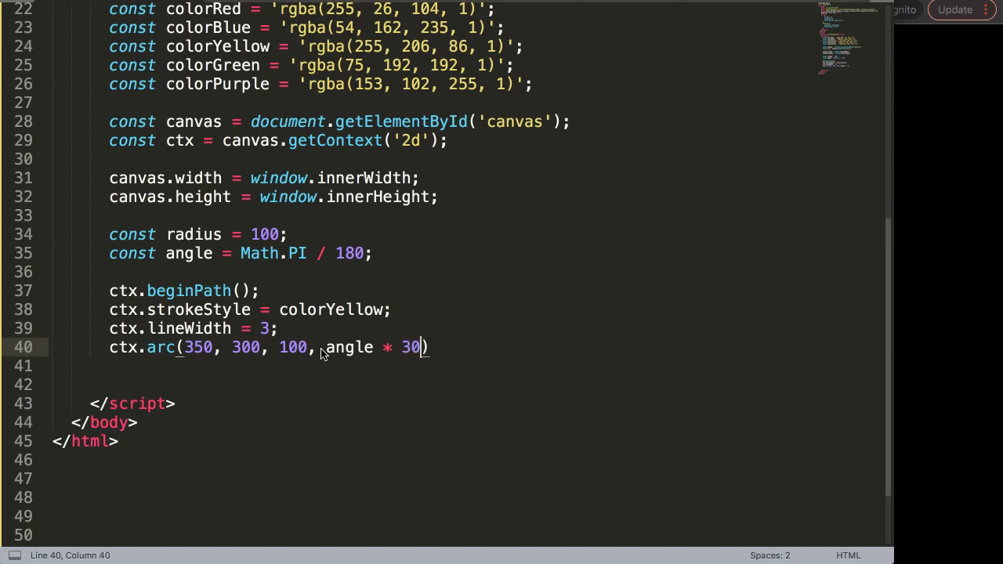
text(, angle *)
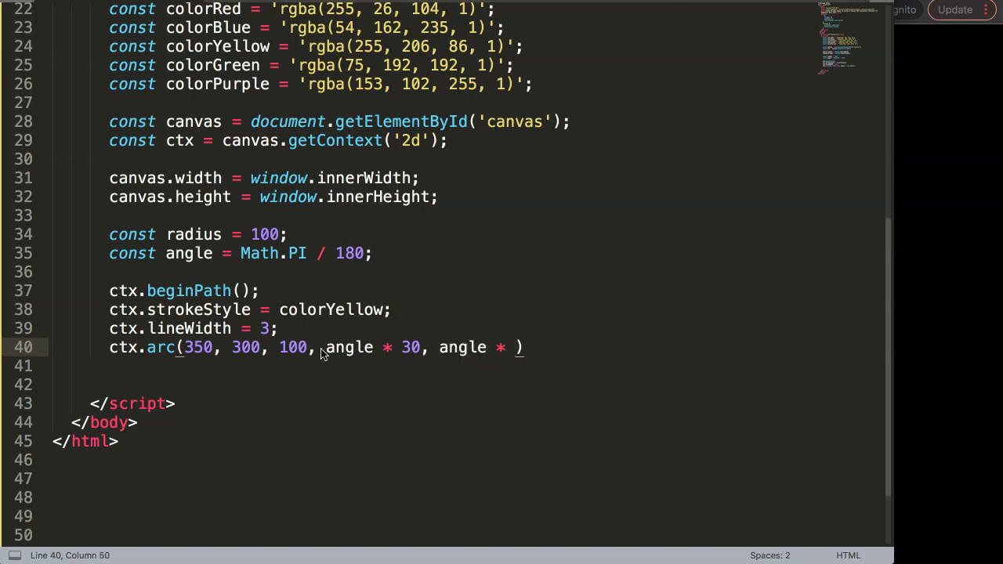
text(360)
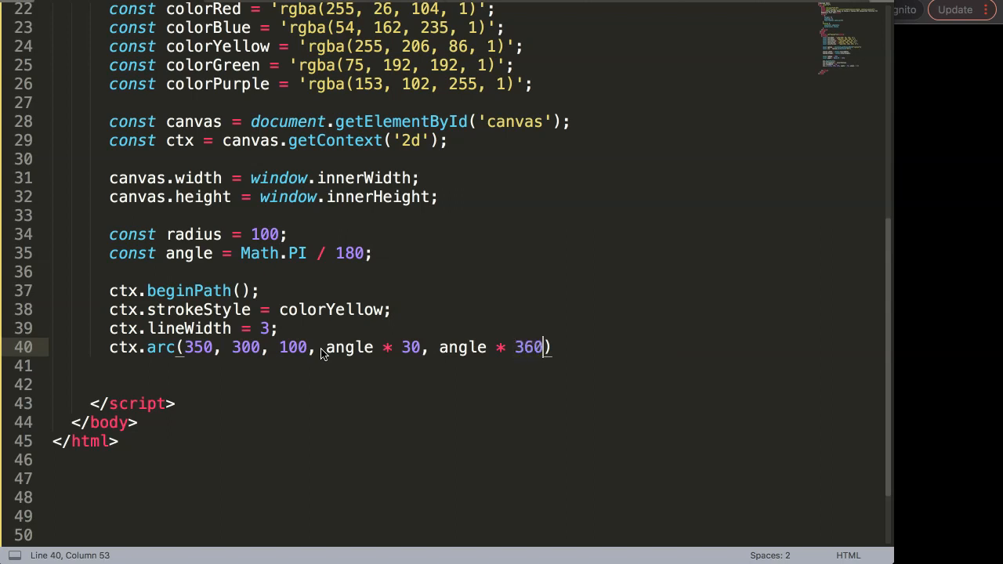
text(- 30)
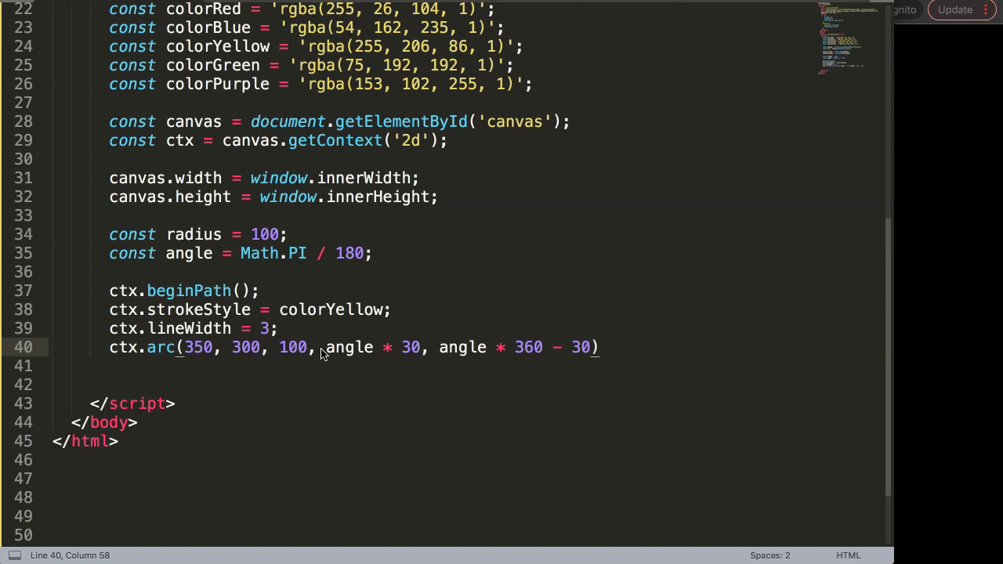
text(= 330)
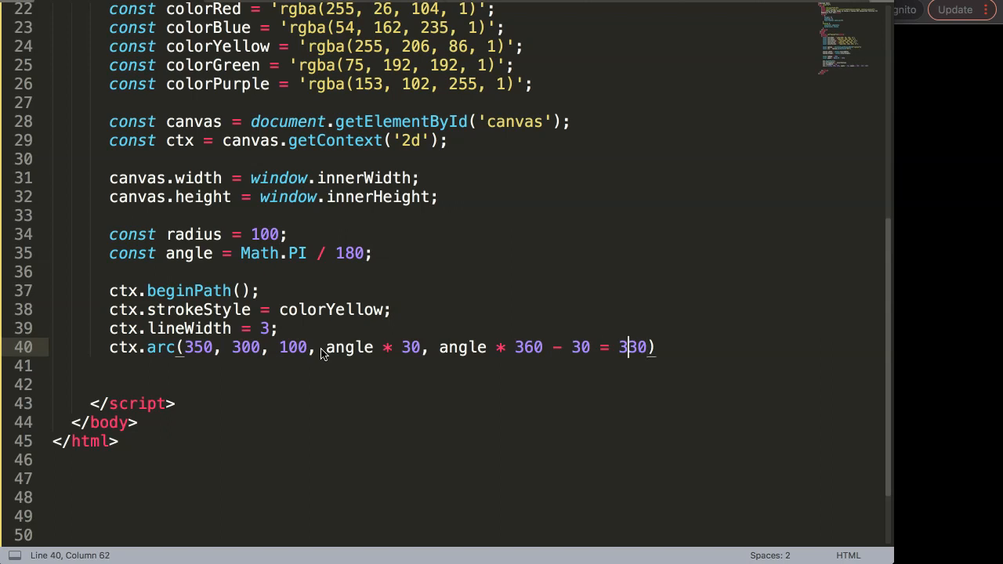
drag(515, 348, 648, 347)
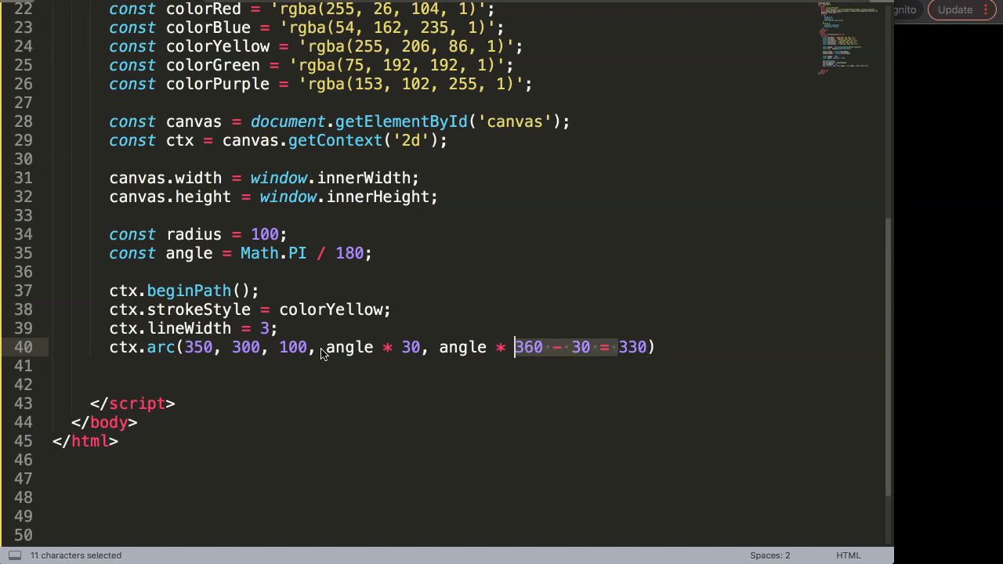
text(330)
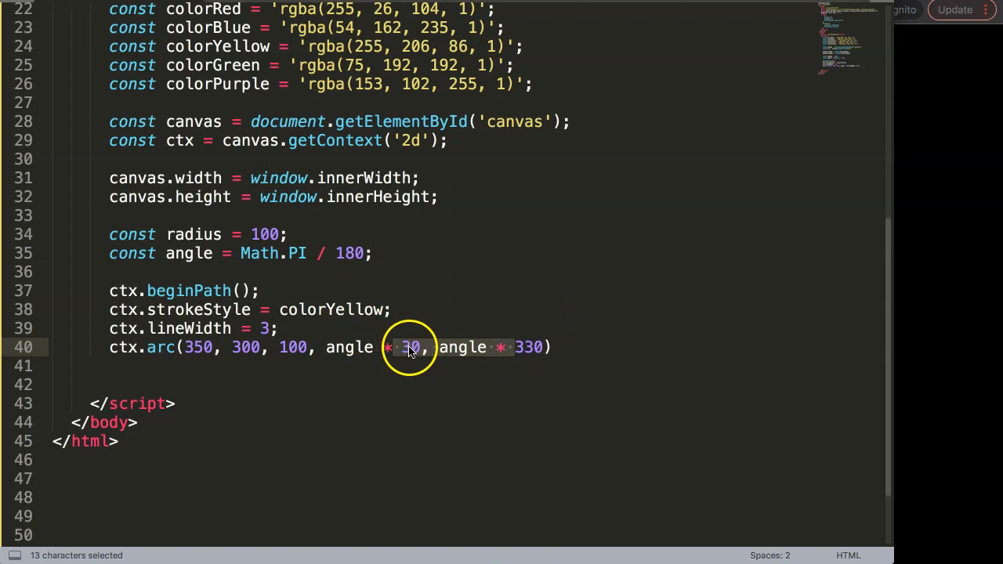
click(541, 348)
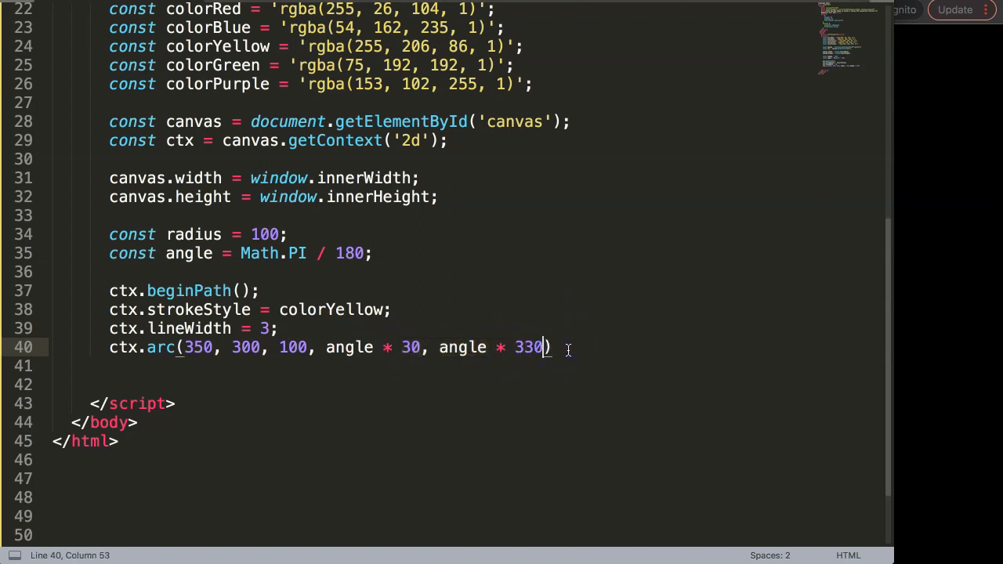
text(, false)
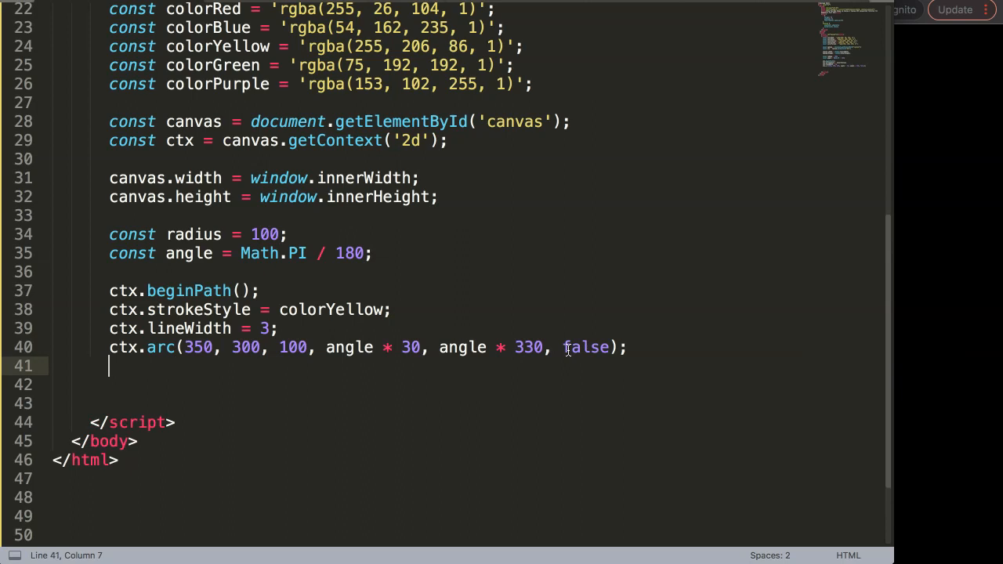
- Add ctx.stroke() on a new line below the arc call
text(ct)
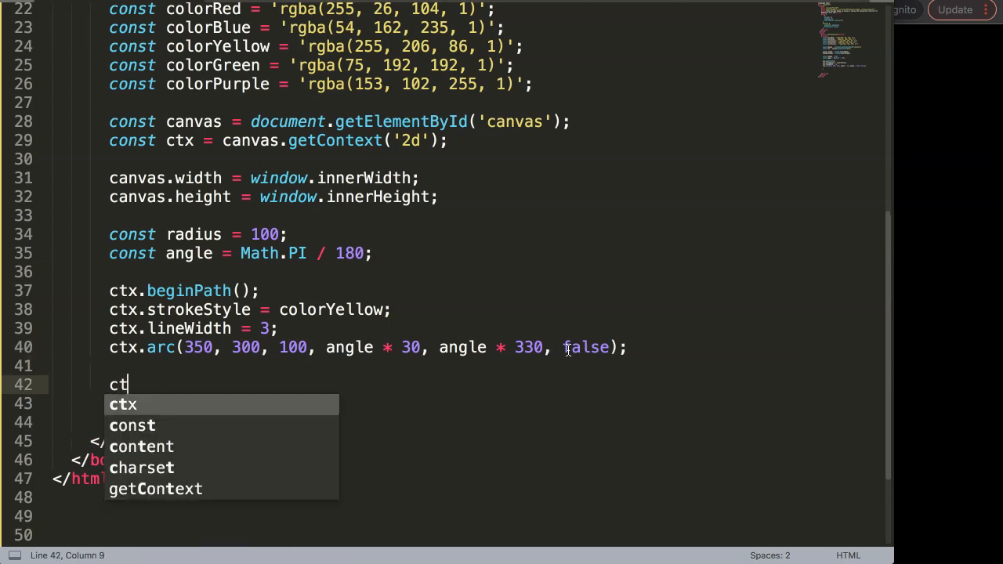
text(x.stroke())
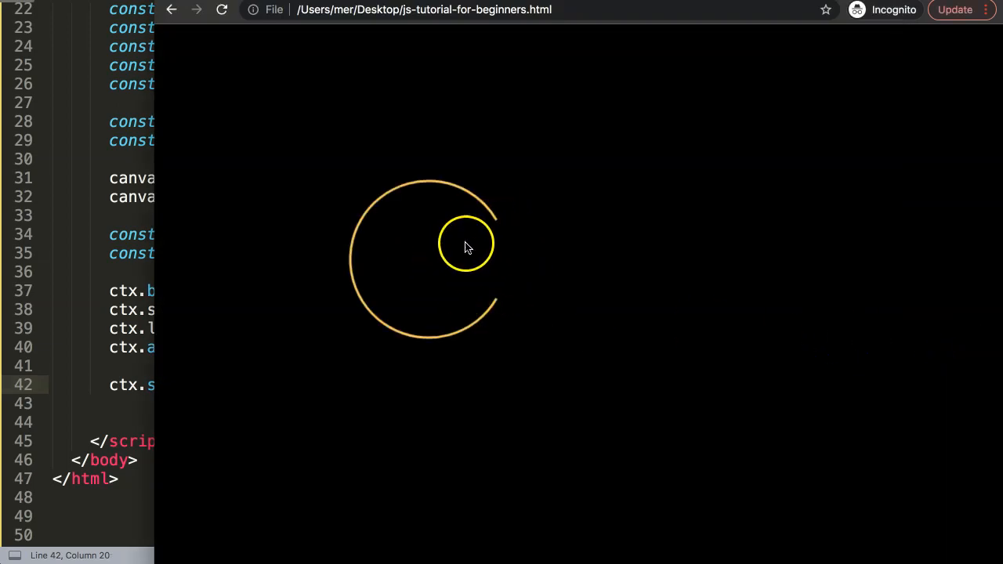
mouse_move(411, 259)
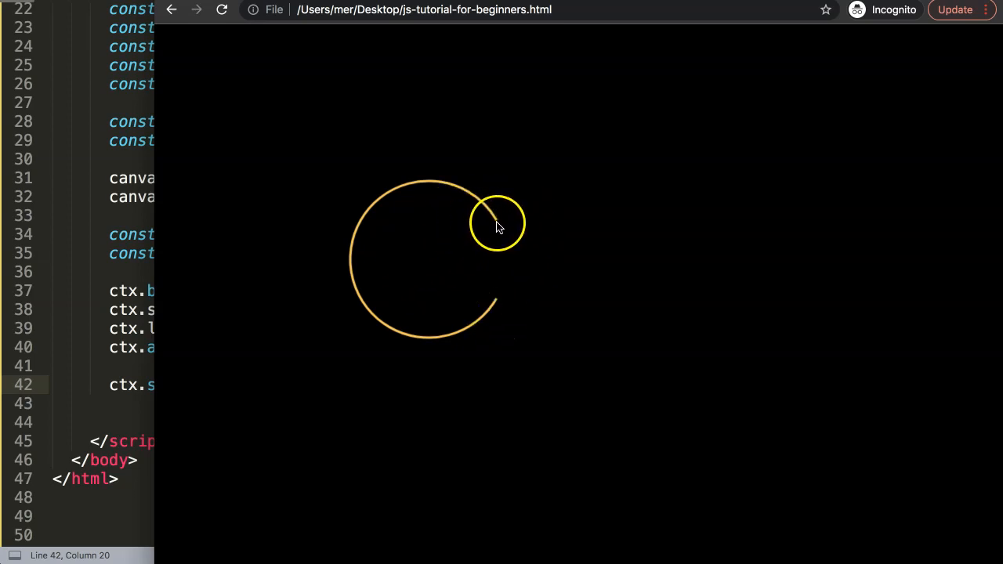
mouse_move(502, 312)
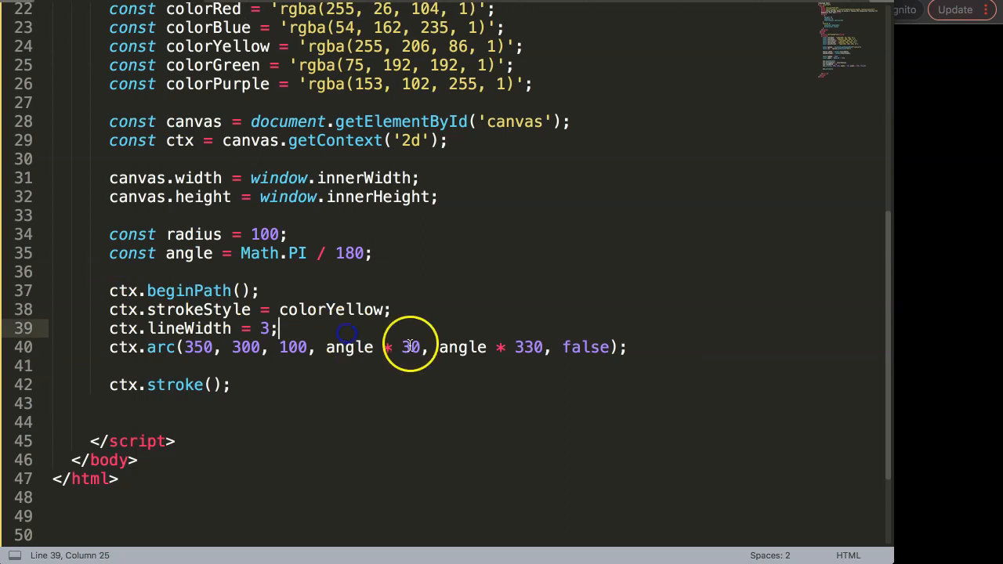
- Insert an empty ctx.lineTo() call between the arc and stroke lines
text(ct)
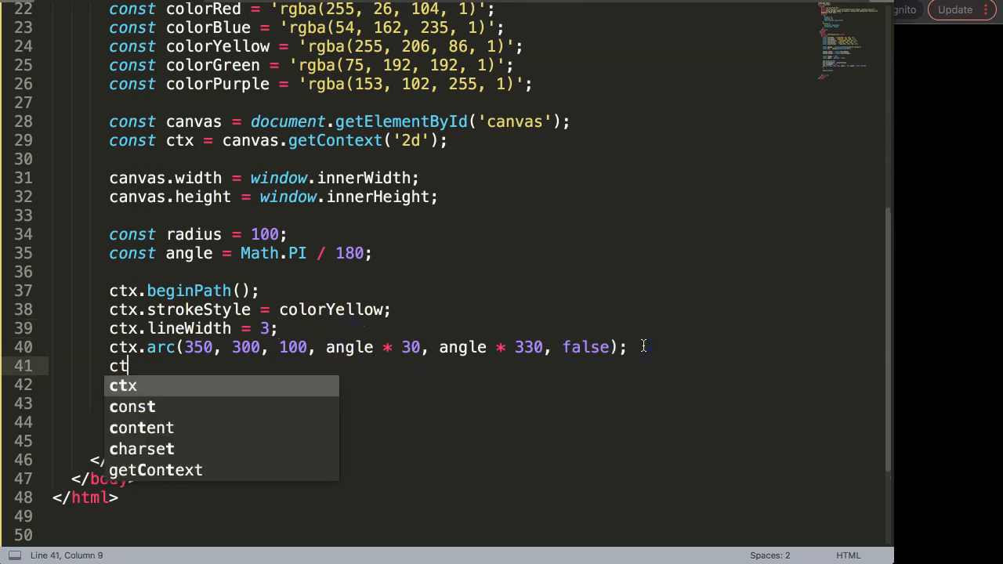
text(.lineW)
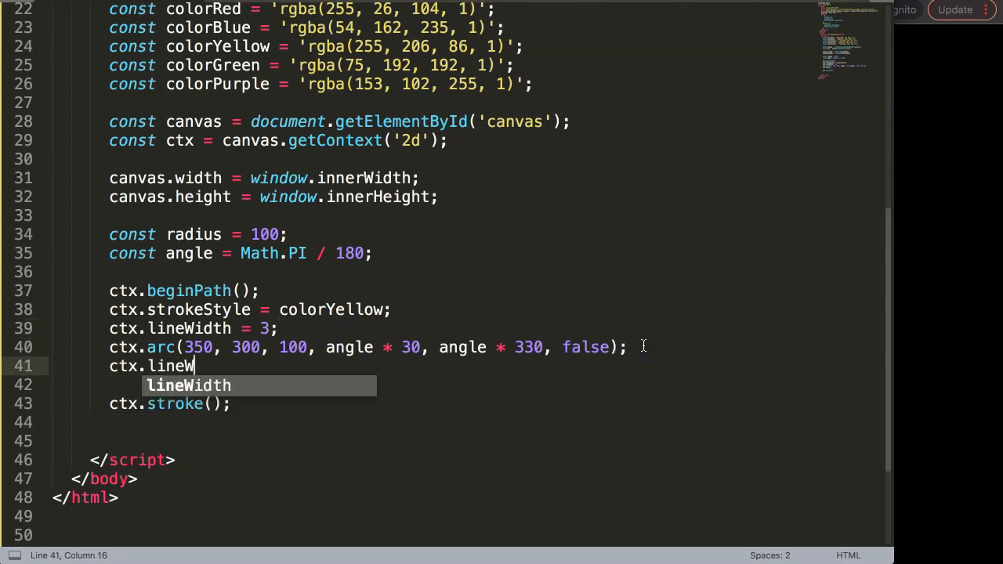
text(To())
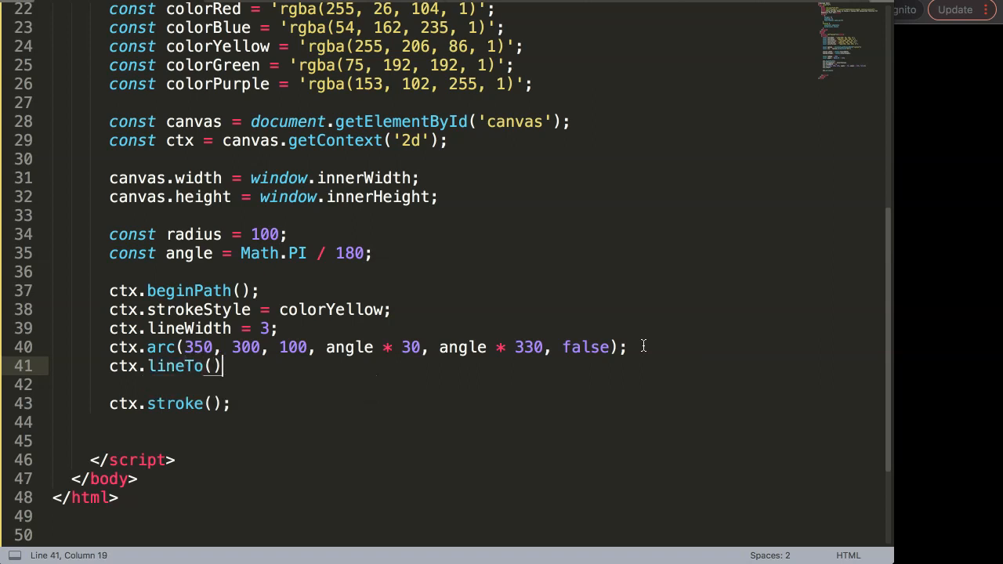
mouse_move(627, 352)
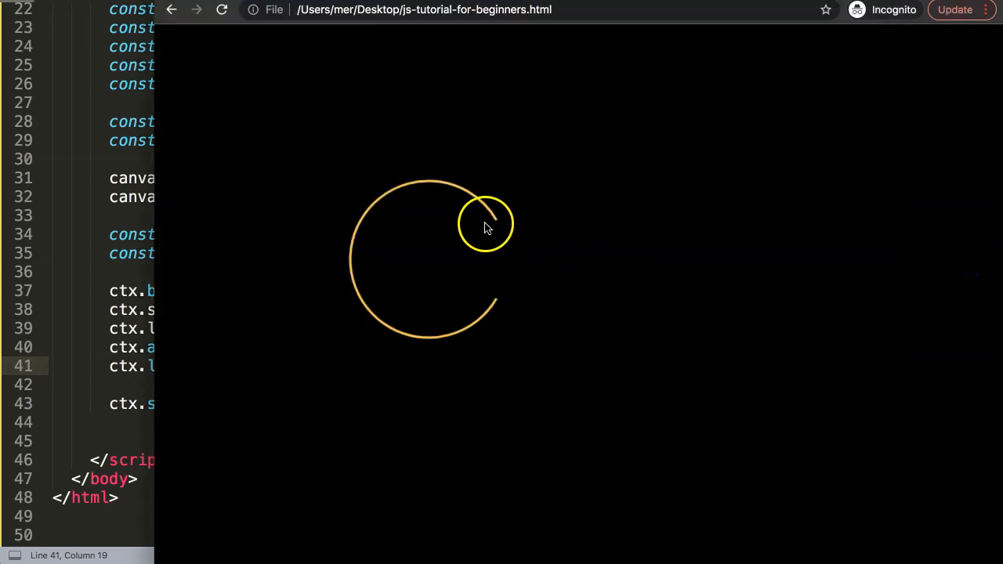
mouse_move(433, 274)
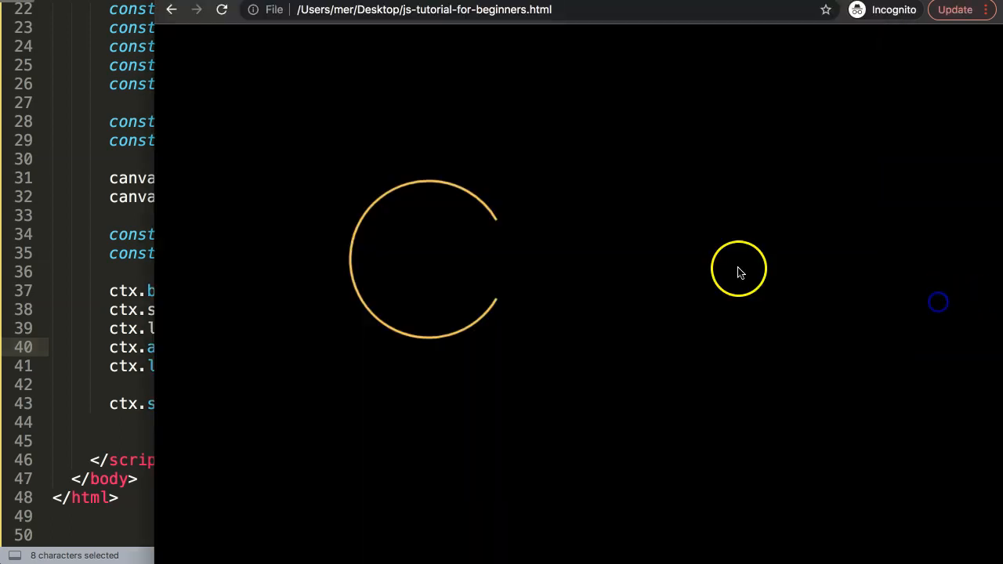
mouse_move(432, 261)
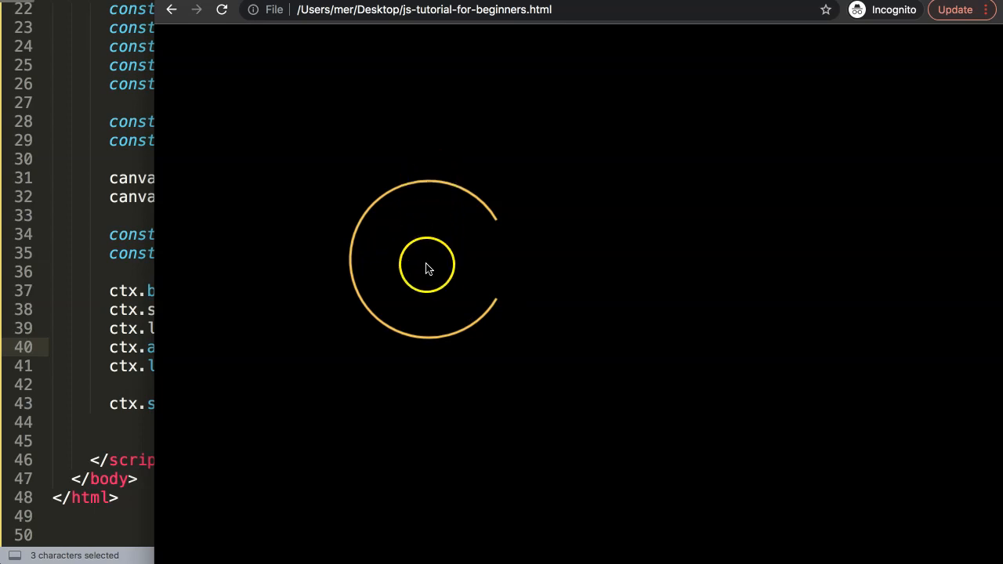
mouse_move(434, 265)
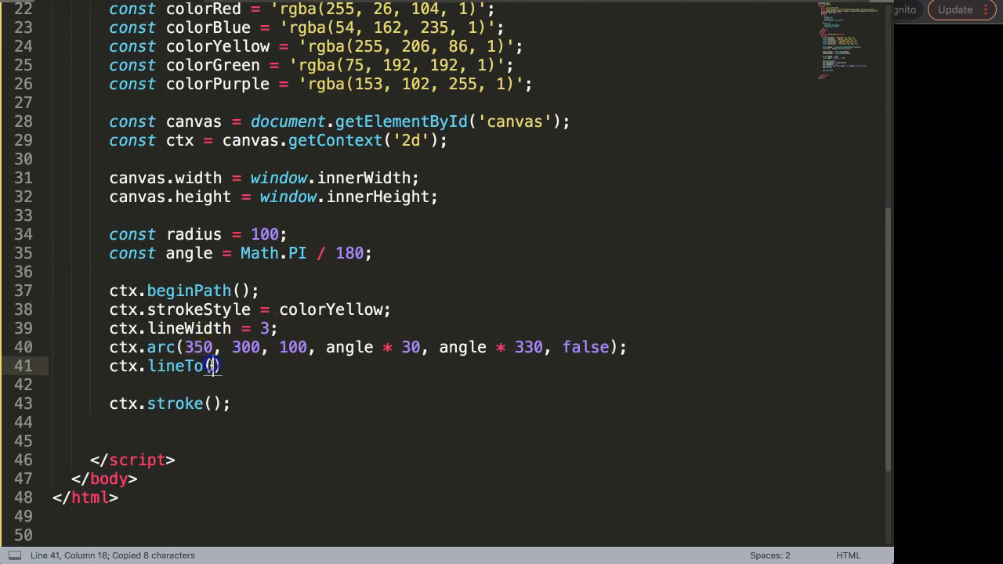
- Fill lineTo with 350, 300, add ctx.closePath(), and save
text(350, 300)
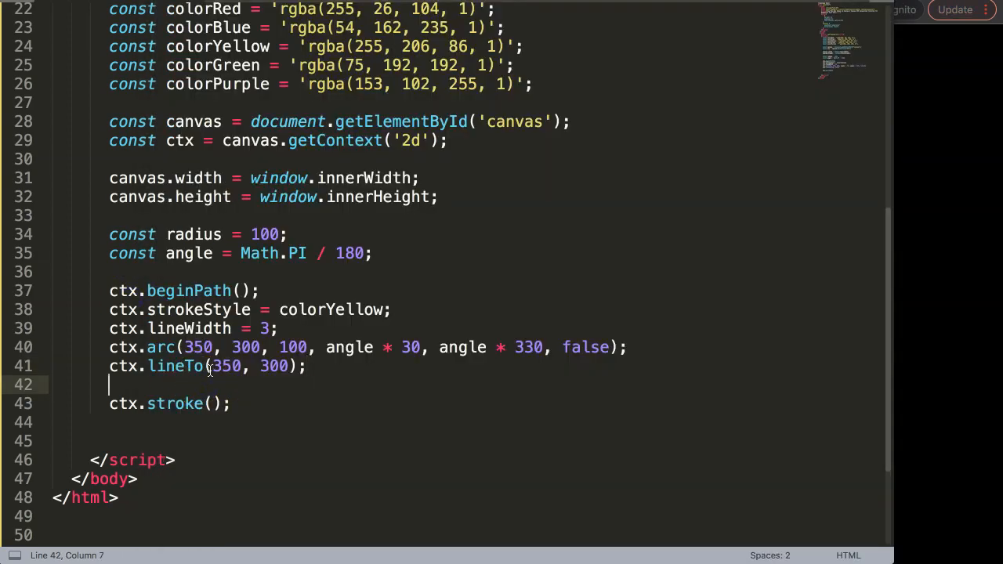
text(ctx.clos)
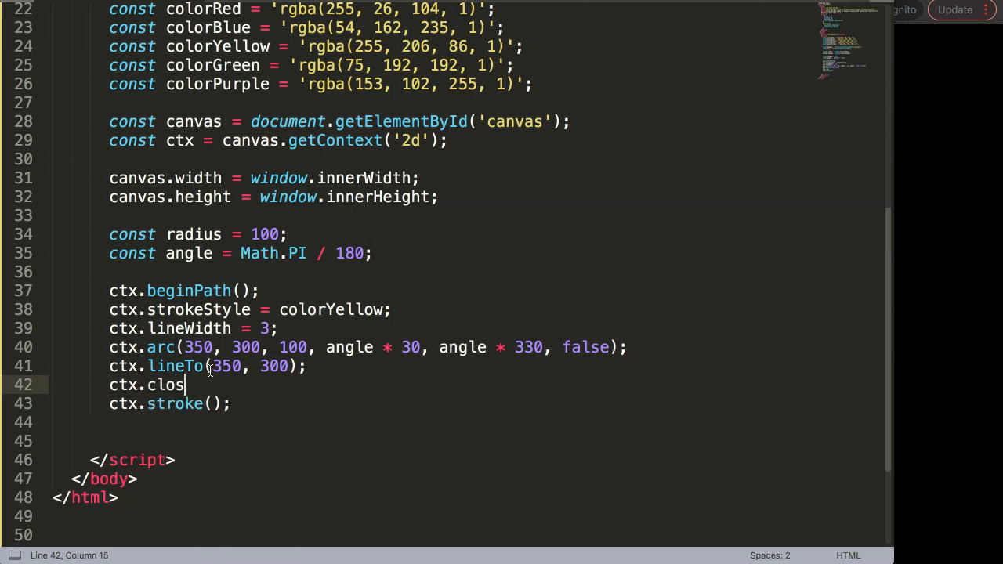
text(ePath())
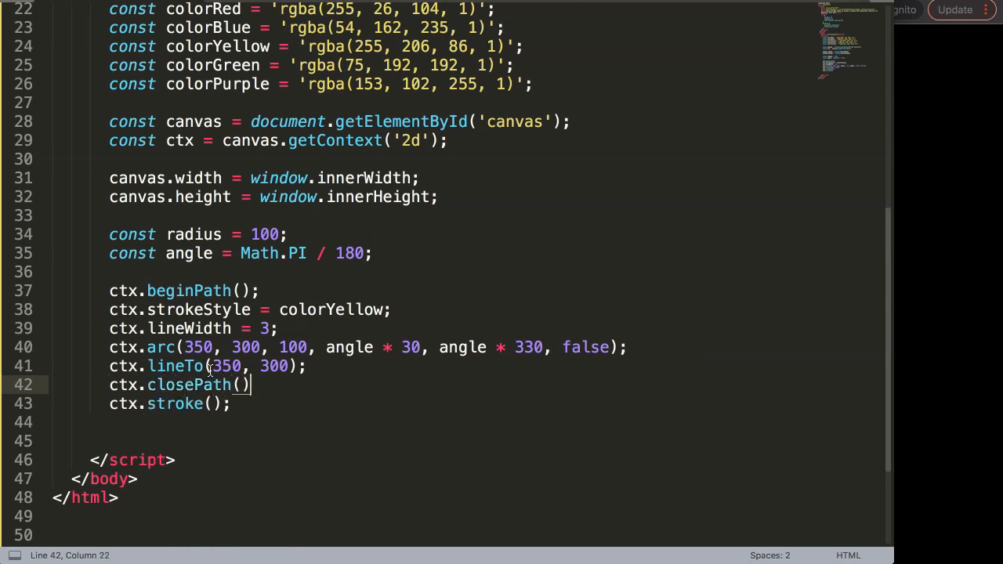
key(cmd+s)
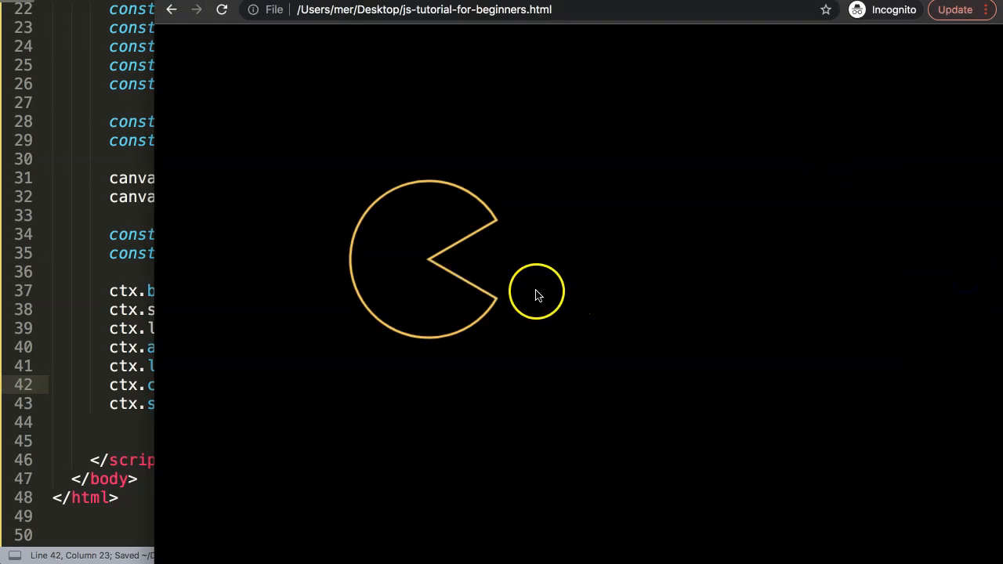
mouse_move(511, 316)
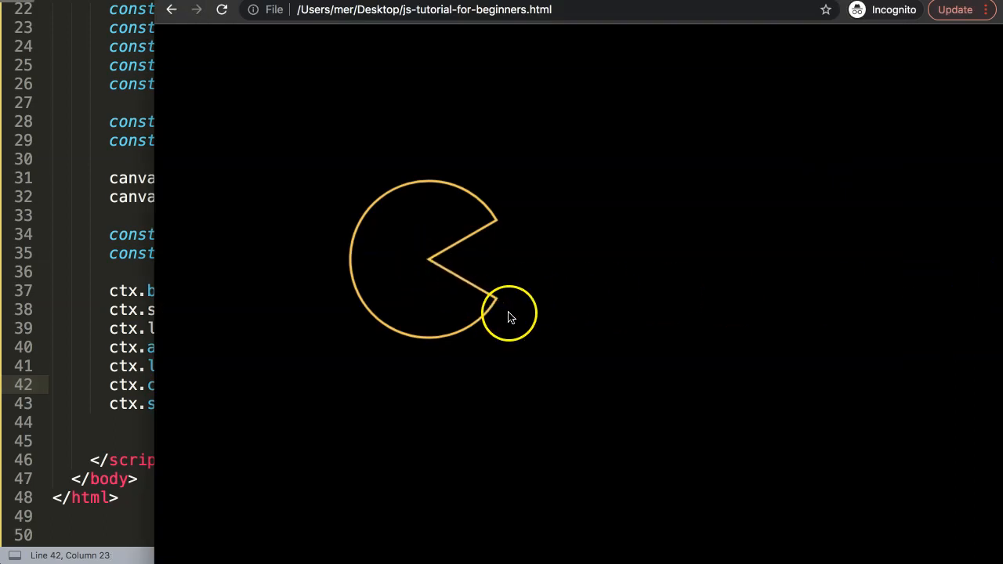
mouse_move(464, 238)
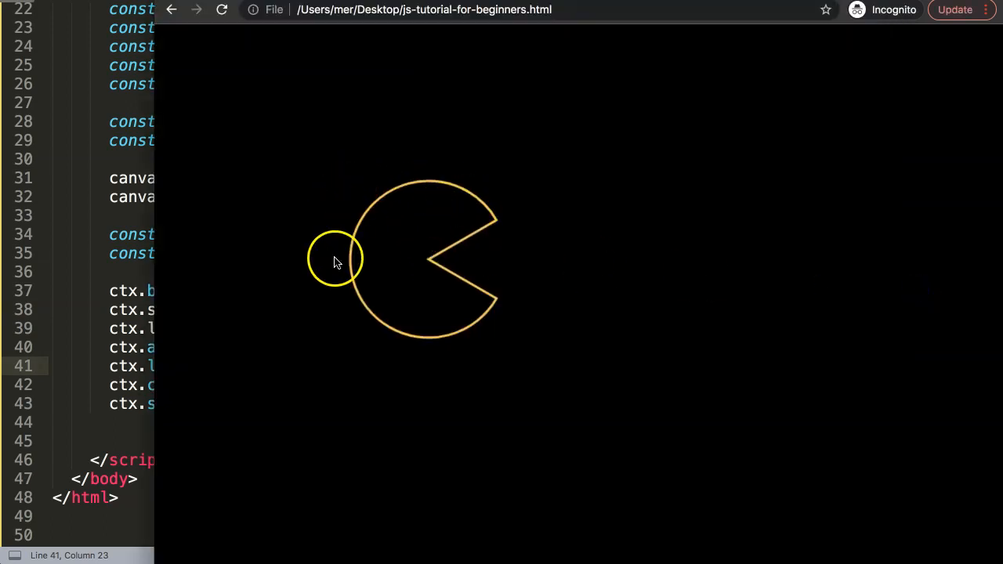
mouse_move(174, 293)
text(ctx.fillStyle = colorRed;)
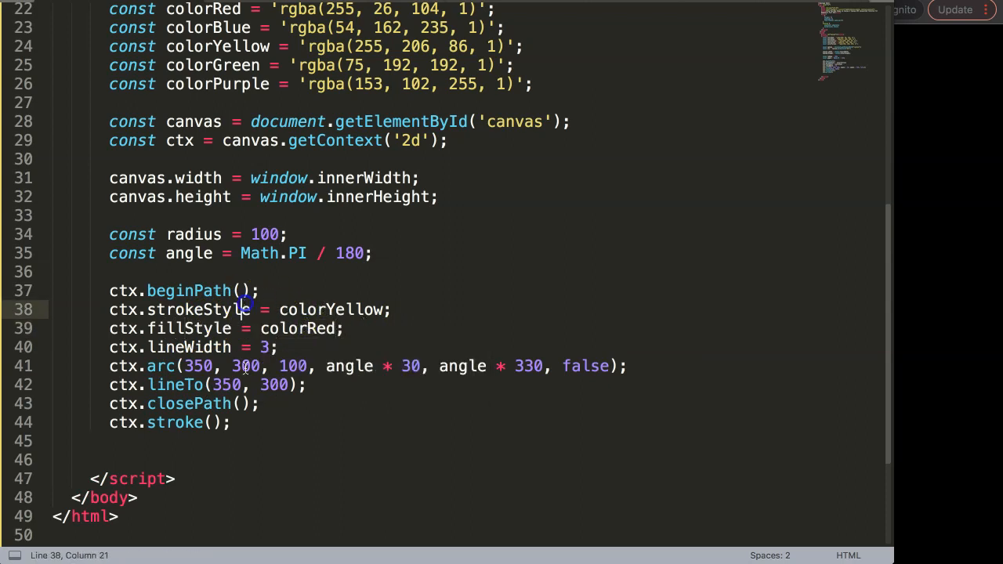
- Start typing the fill call at the end of the closePath line
click(270, 404)
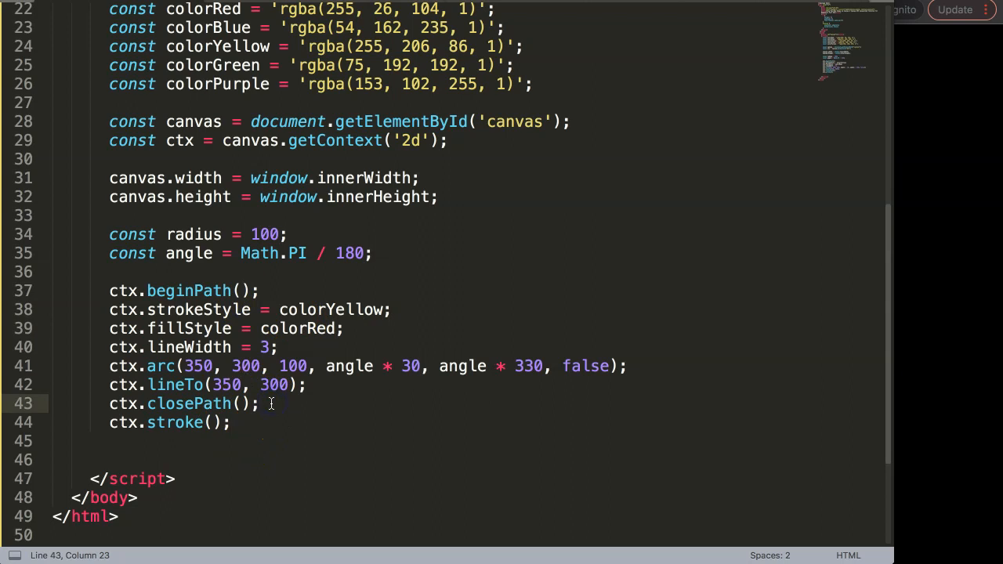
text(f)
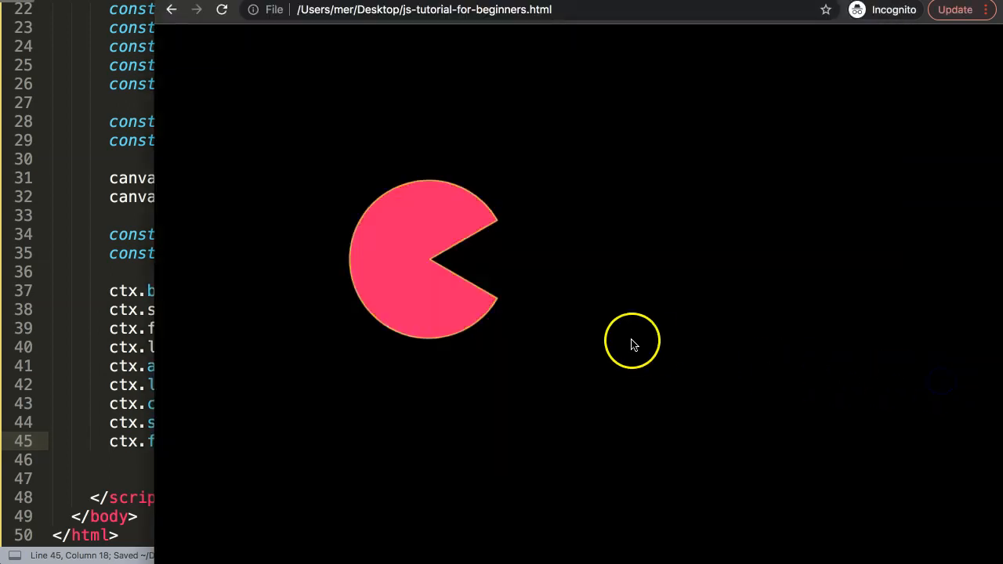
mouse_move(423, 294)
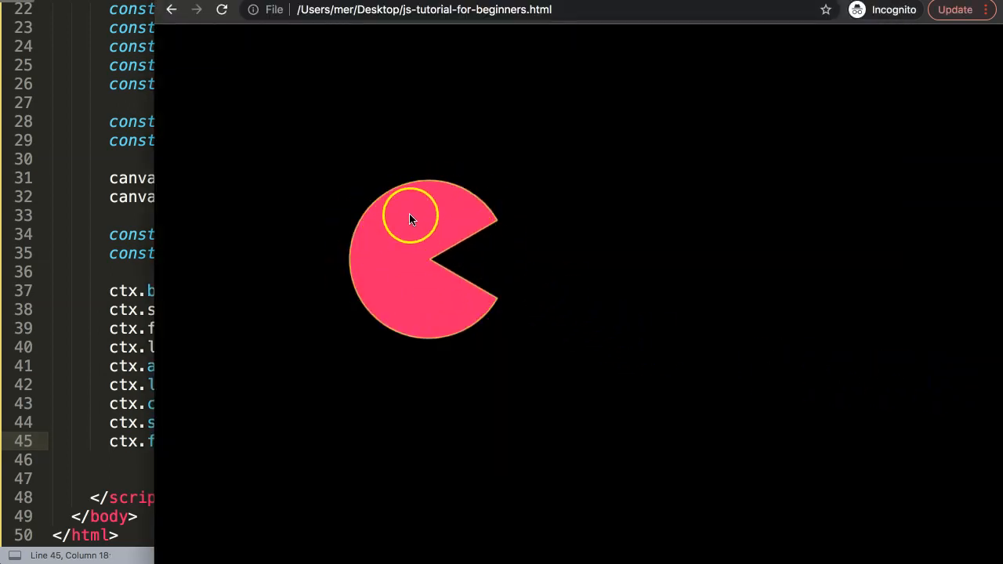
mouse_move(446, 221)
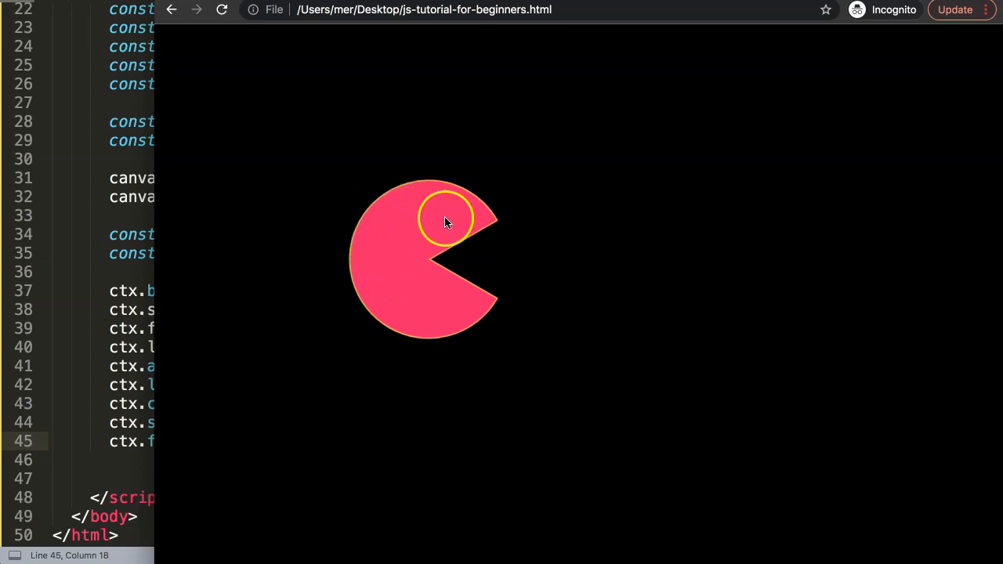
mouse_move(451, 274)
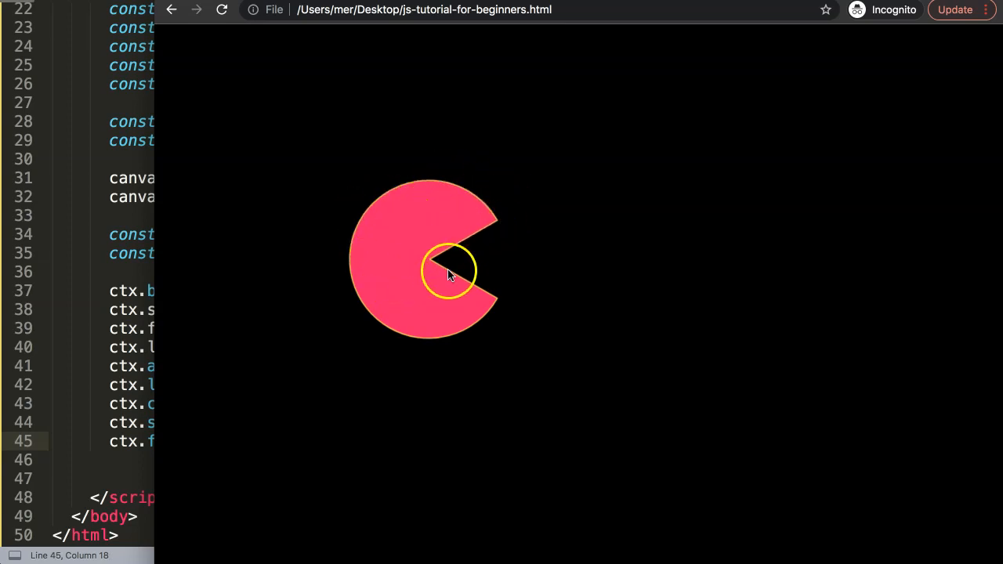
mouse_move(348, 162)
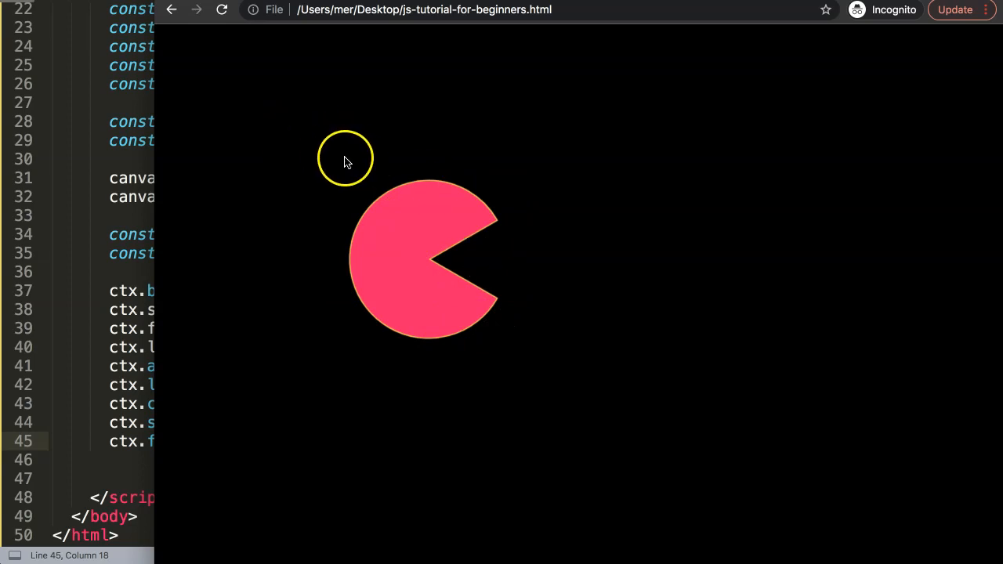
mouse_move(219, 186)
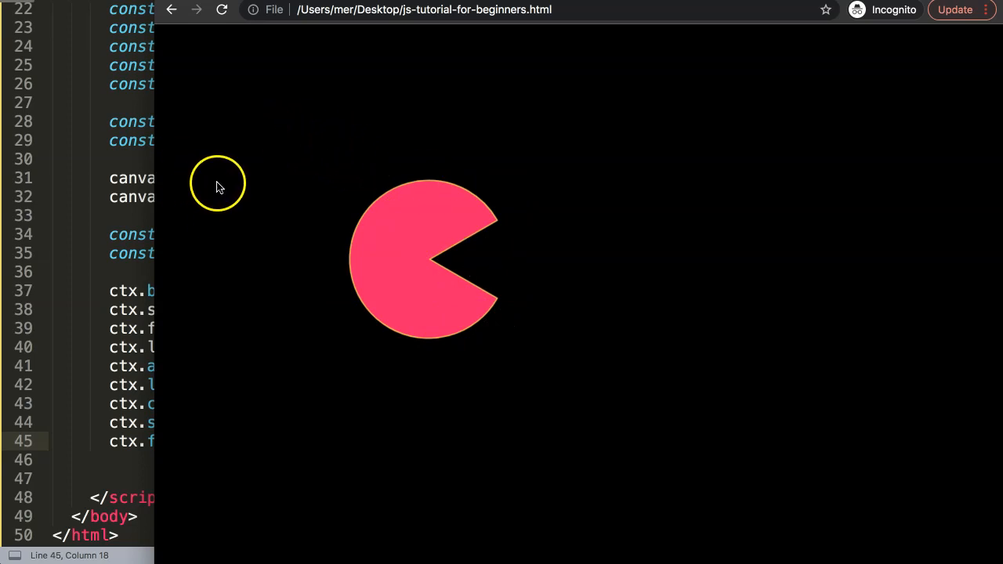